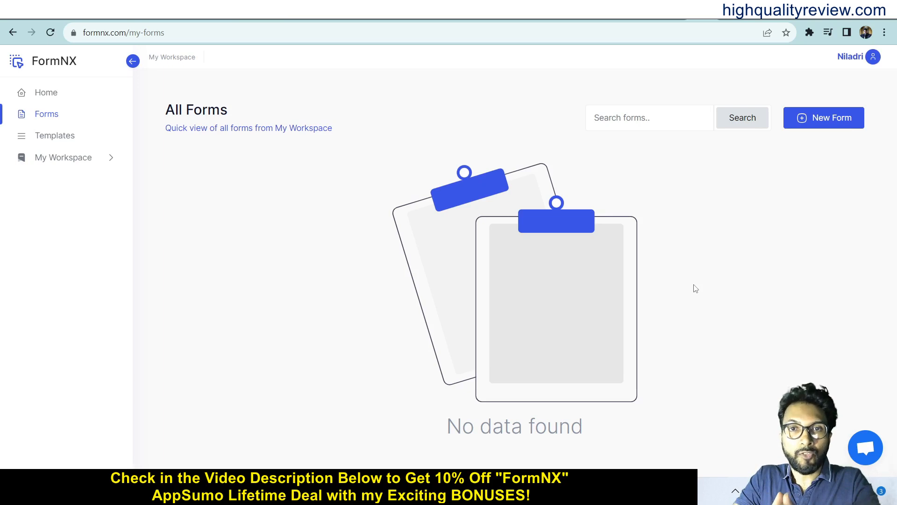
pyautogui.moveTo(277, 332)
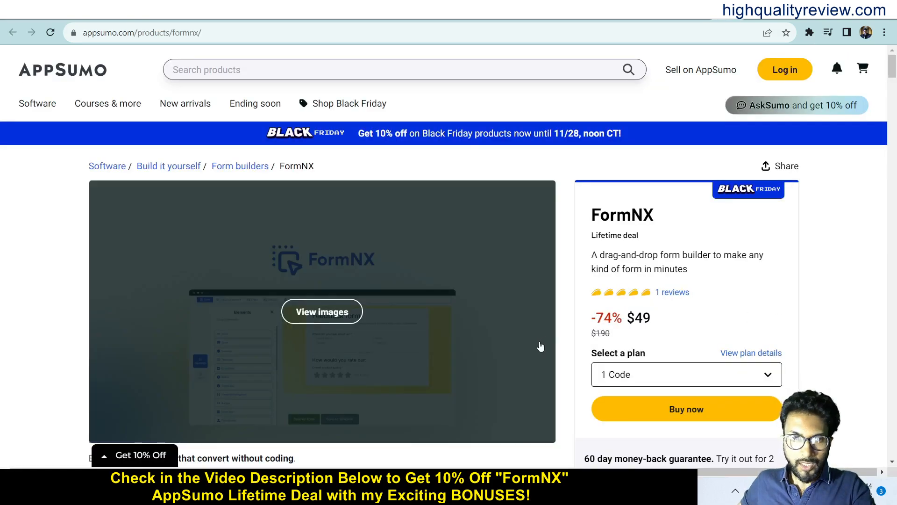
# Scroll the AppSumo FormNX page and view the Plans & features tab's deal terms and features.
pyautogui.scroll(-3)
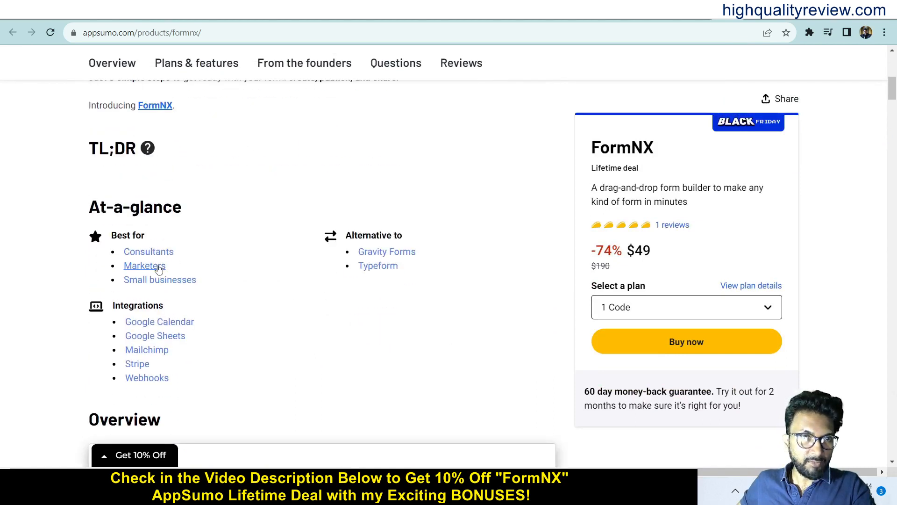
pyautogui.moveTo(265, 309)
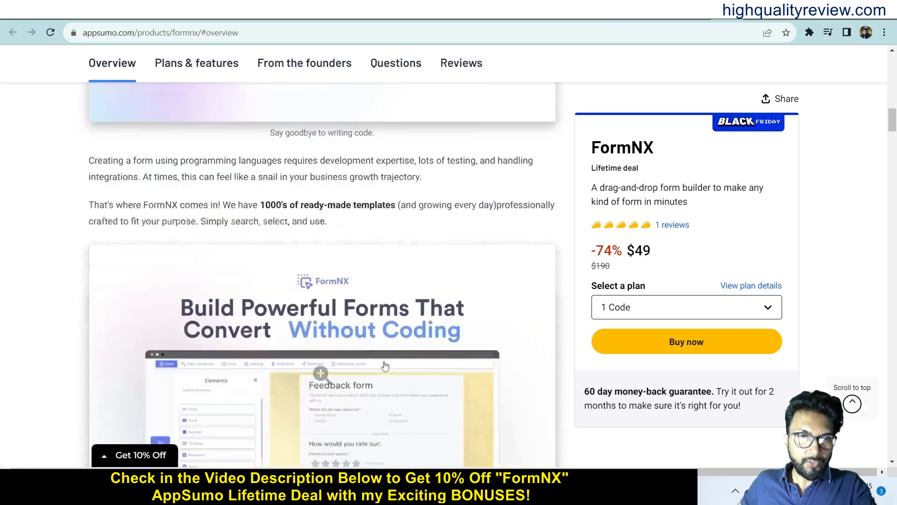
pyautogui.scroll(-3)
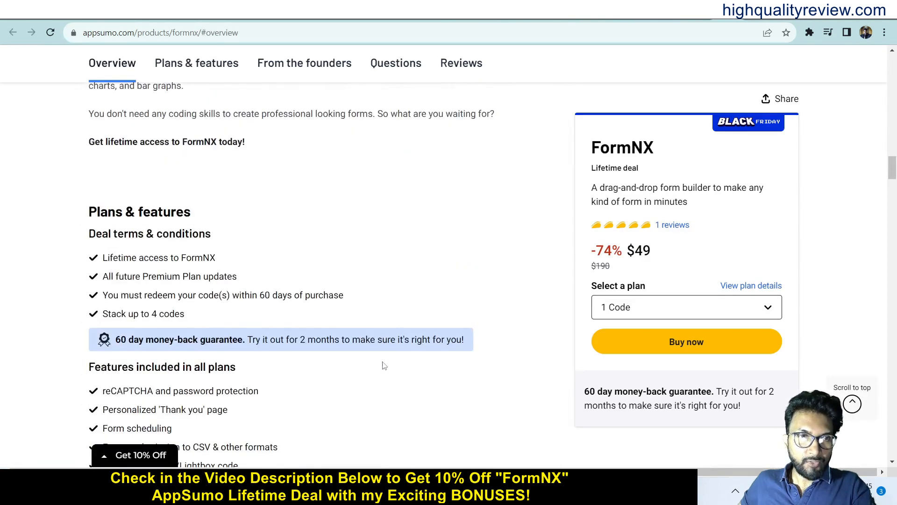
pyautogui.moveTo(336, 258)
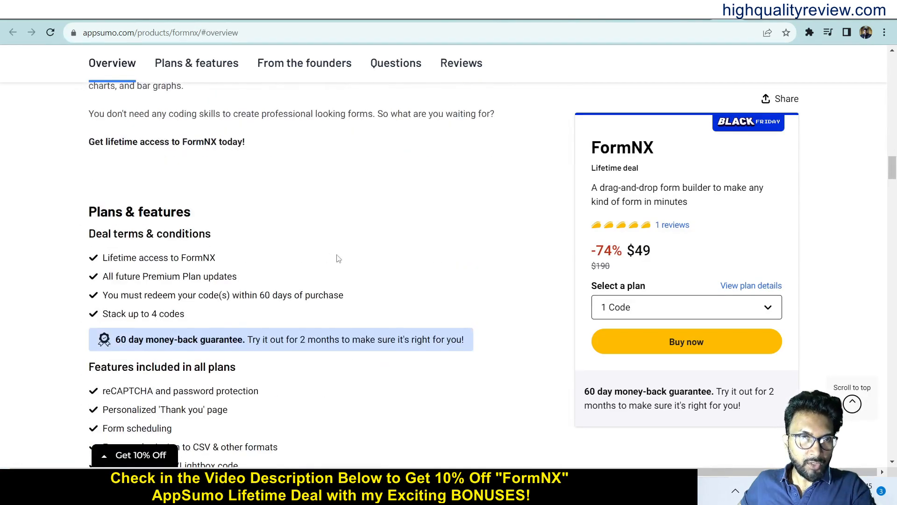
pyautogui.click(196, 62)
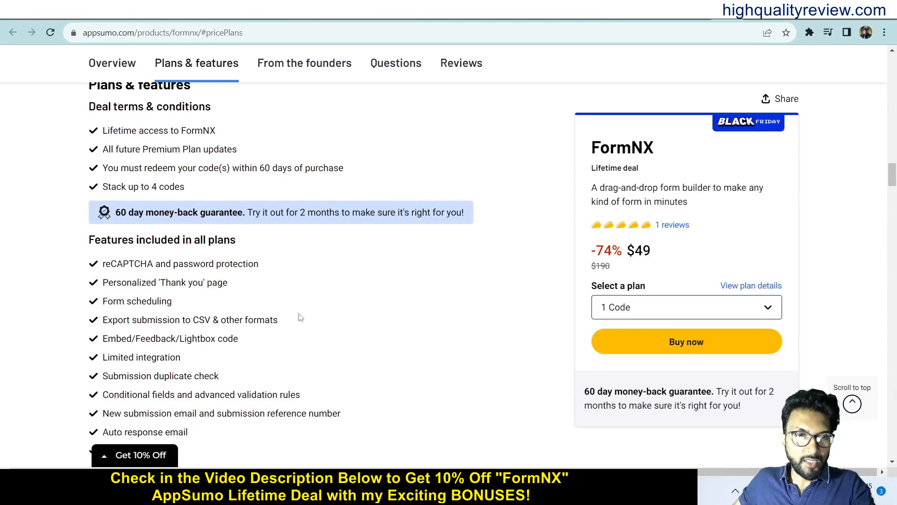
pyautogui.scroll(-3)
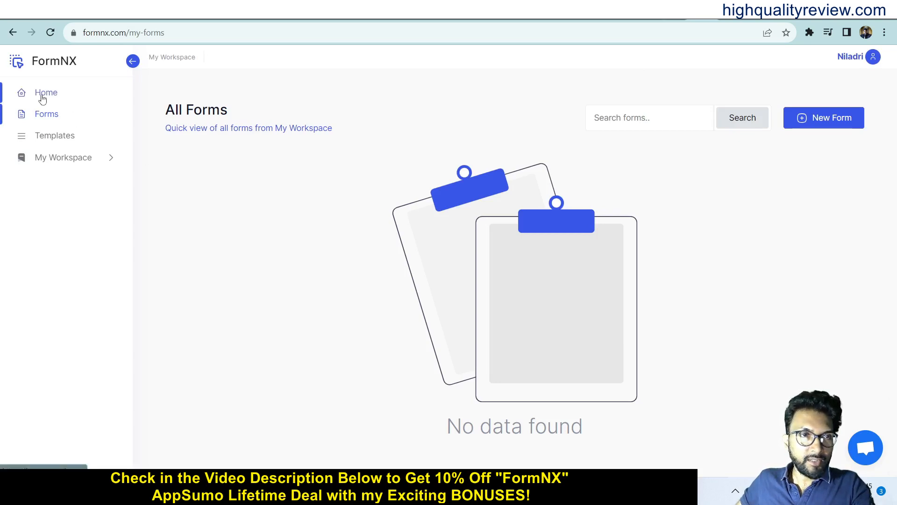
# Go Home, expand My Workspace, start Create Form, then dismiss the Create Your Form chooser.
pyautogui.click(46, 93)
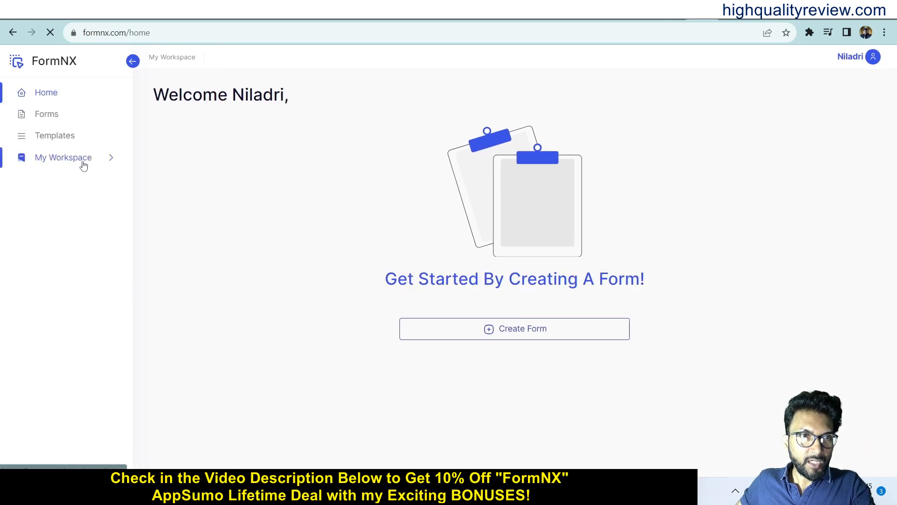
pyautogui.click(62, 157)
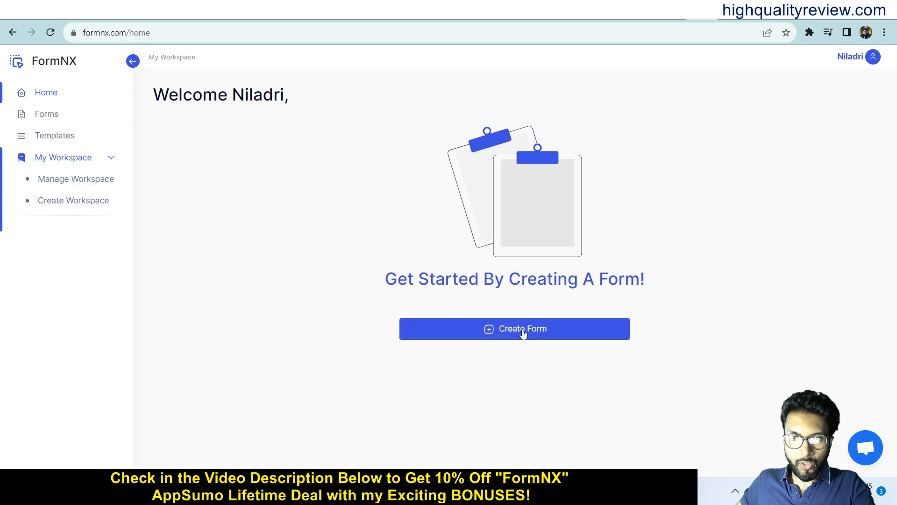
pyautogui.click(514, 328)
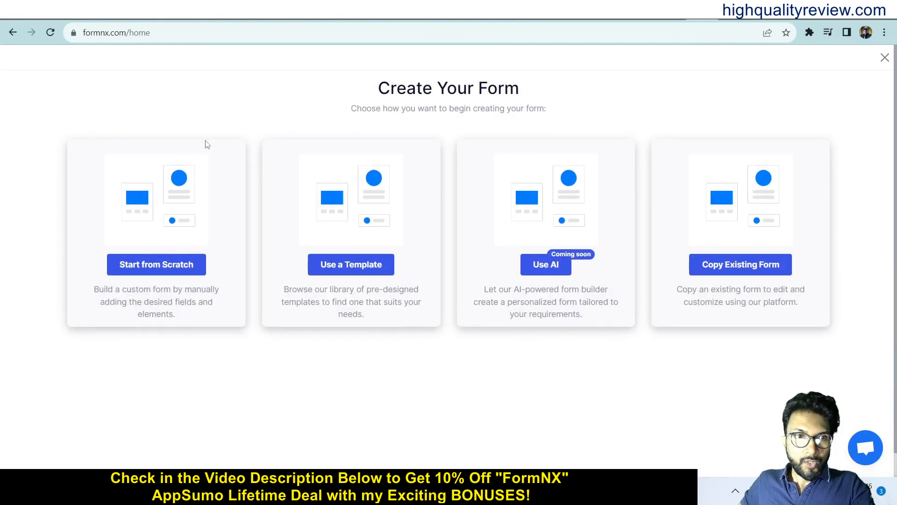
pyautogui.moveTo(156, 269)
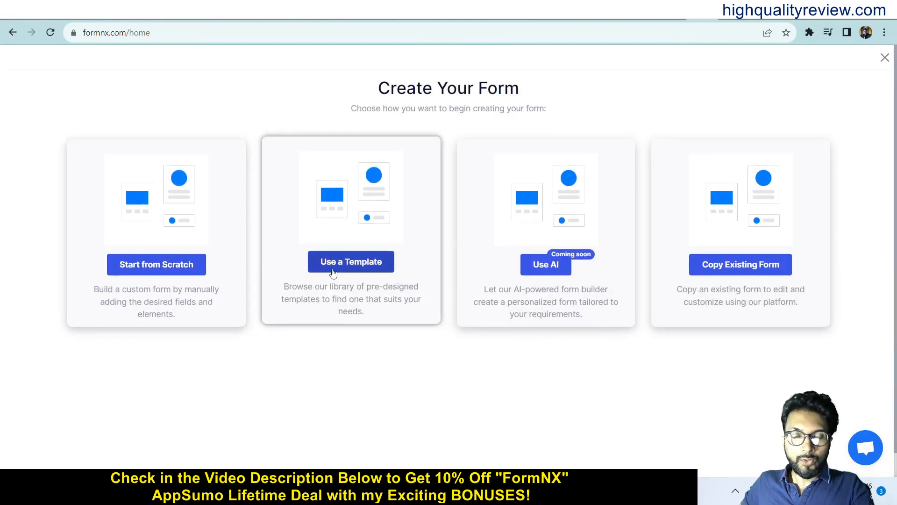
pyautogui.moveTo(576, 271)
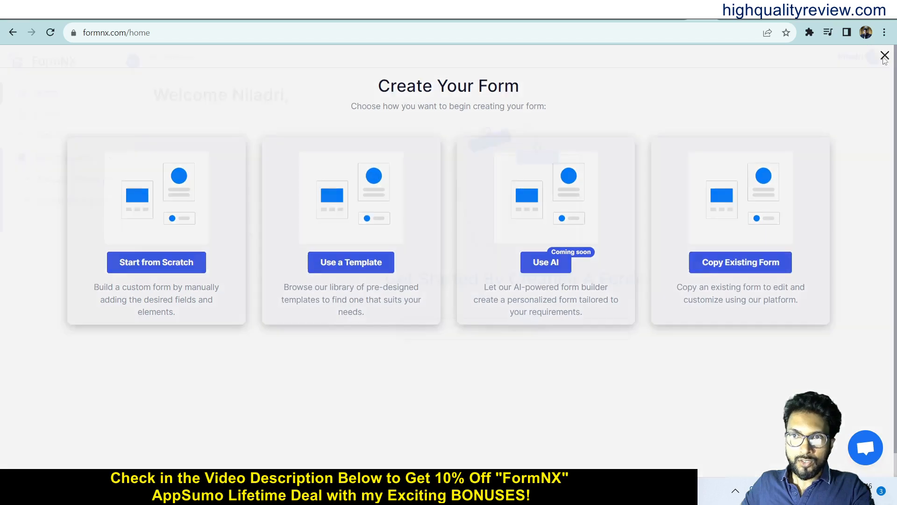
pyautogui.click(884, 56)
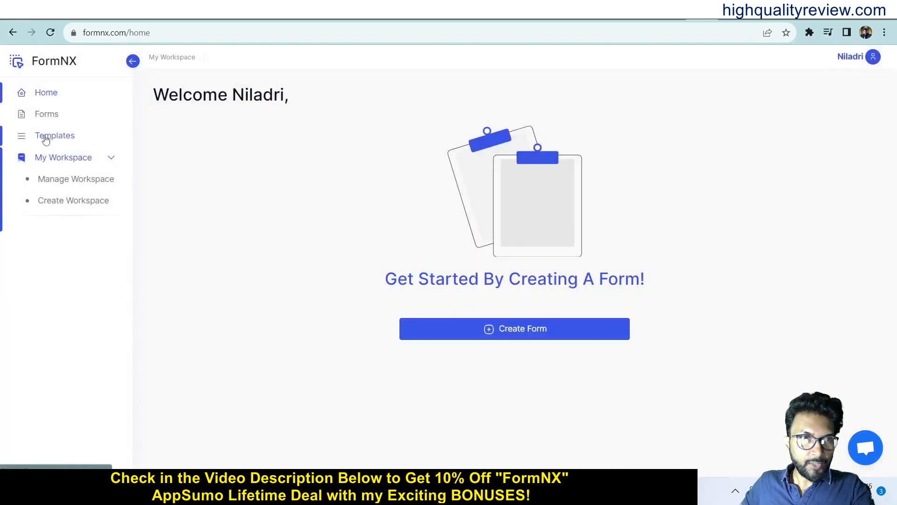
# Open the Templates gallery and browse categories down to the Restaurant Evaluation Form cards.
pyautogui.click(55, 134)
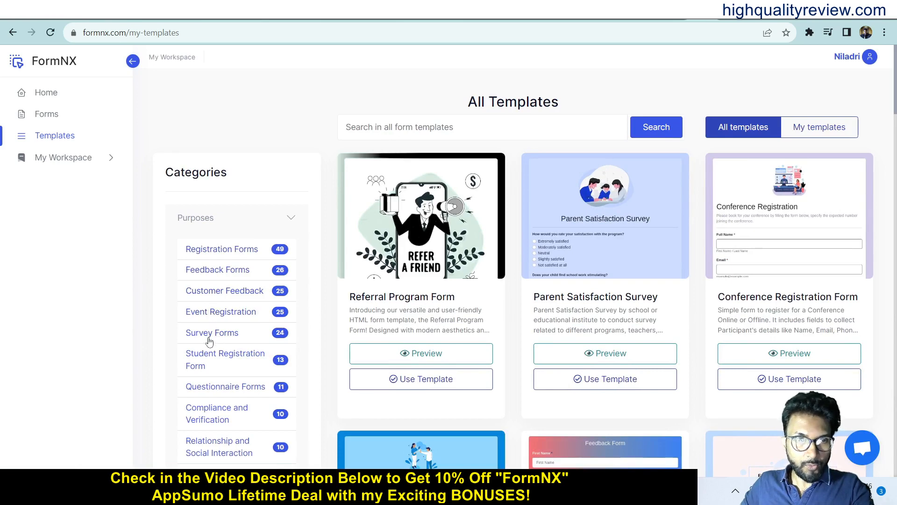
pyautogui.scroll(-3)
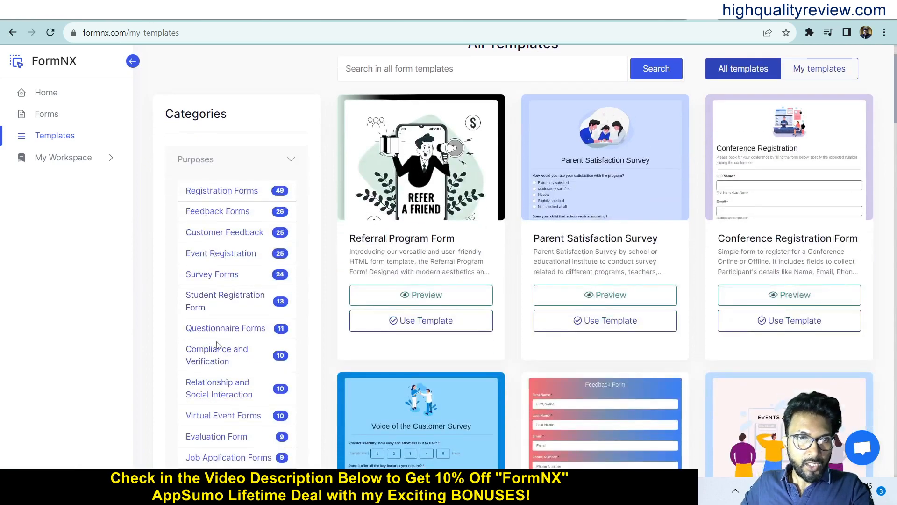
pyautogui.moveTo(238, 365)
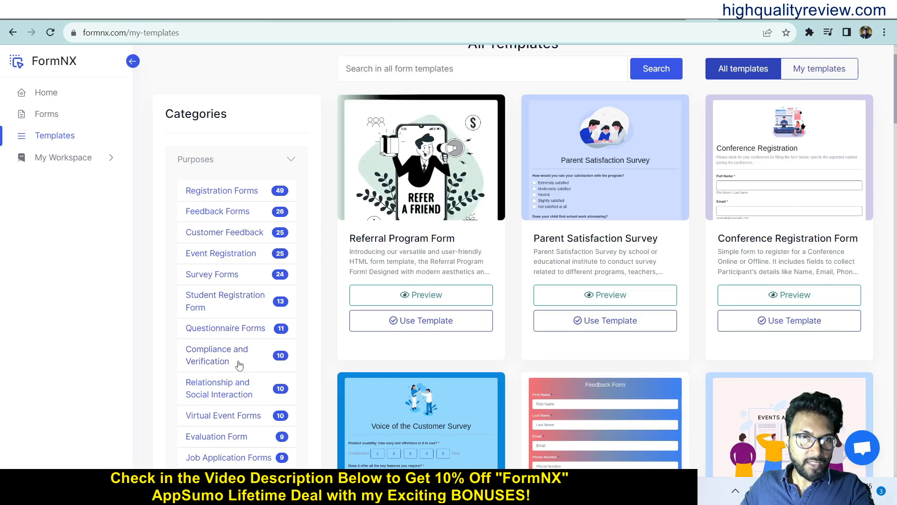
pyautogui.moveTo(221, 413)
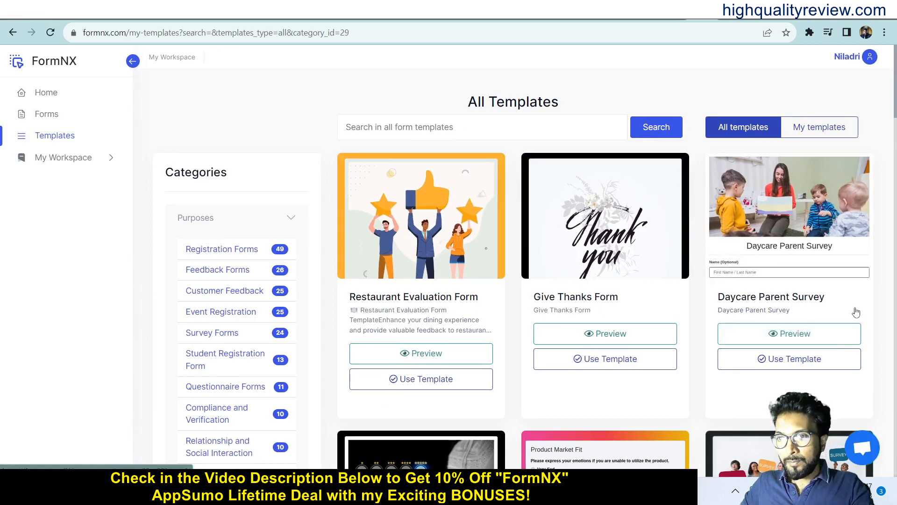
pyautogui.scroll(-3)
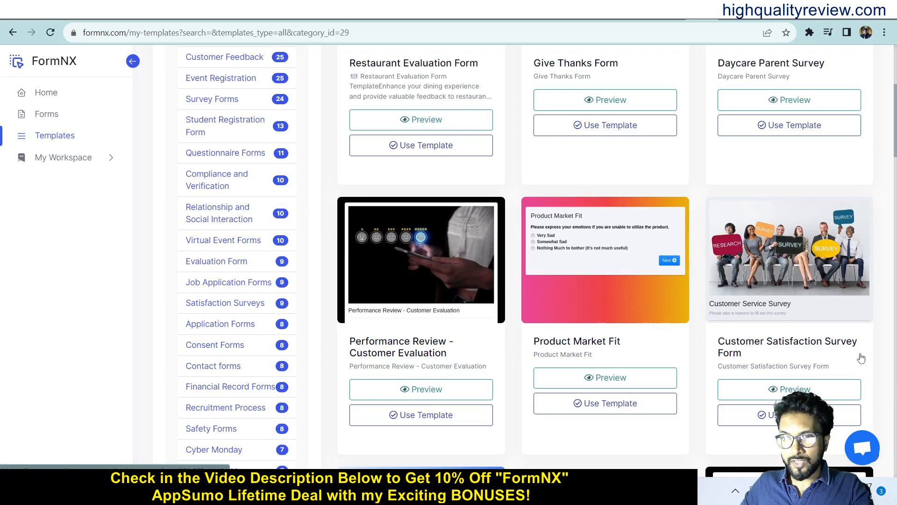
pyautogui.scroll(-3)
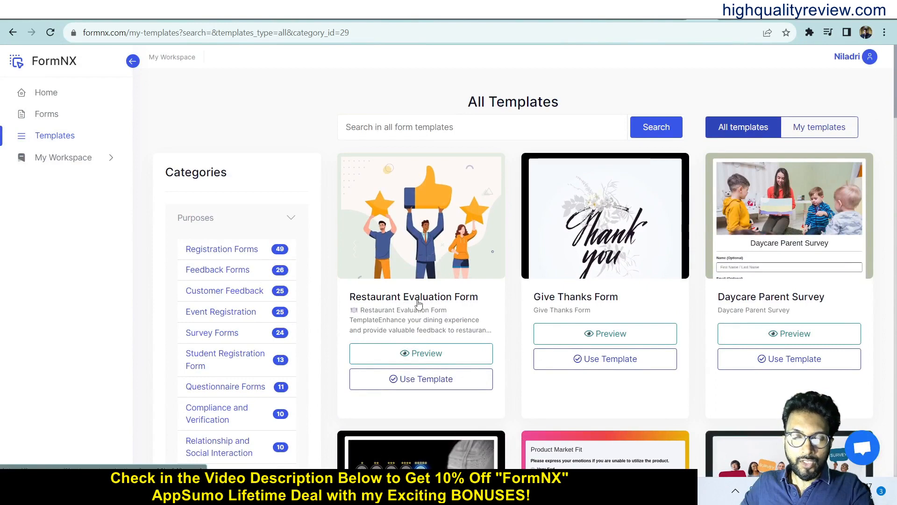
pyautogui.moveTo(441, 304)
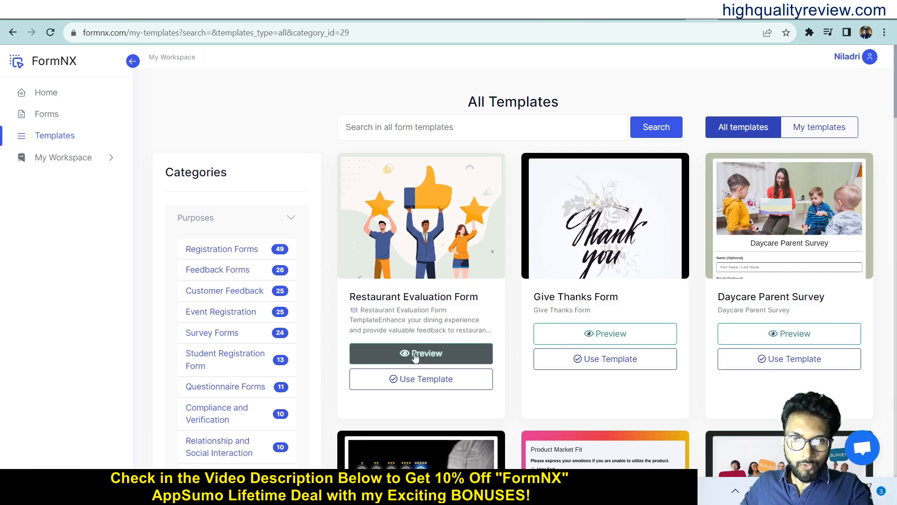
# Preview the Restaurant Evaluation Form template and choose Use Template.
pyautogui.click(420, 353)
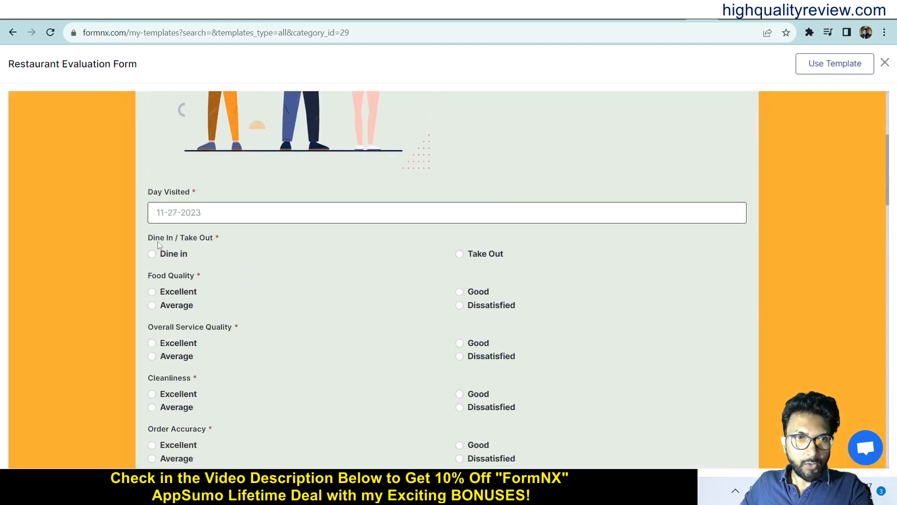
pyautogui.moveTo(272, 284)
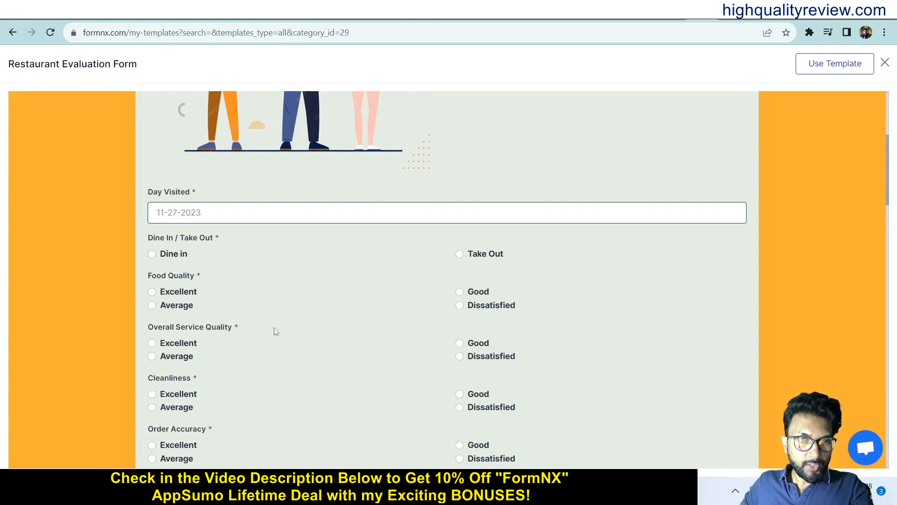
pyautogui.scroll(-3)
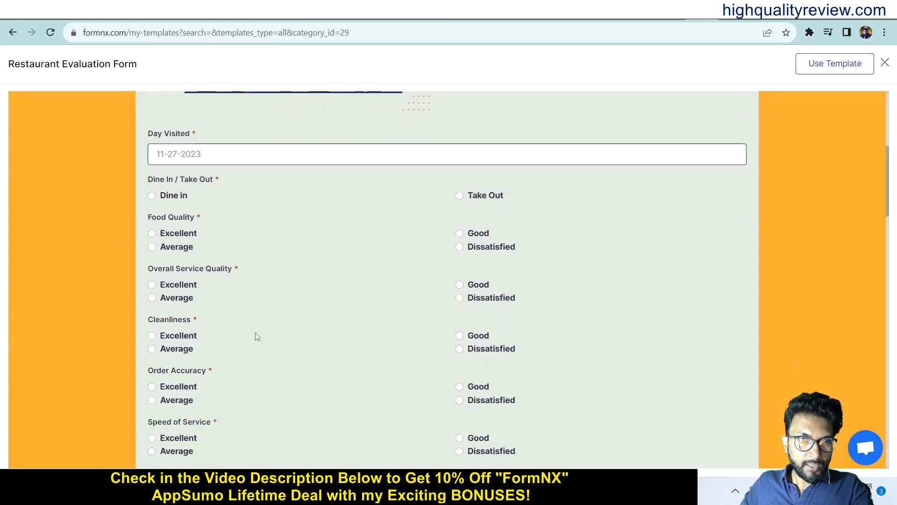
pyautogui.scroll(-3)
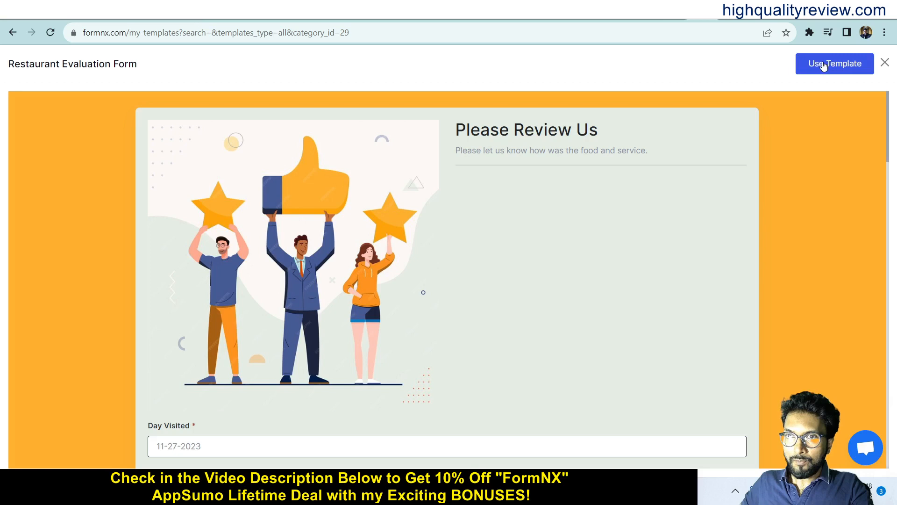
pyautogui.click(834, 63)
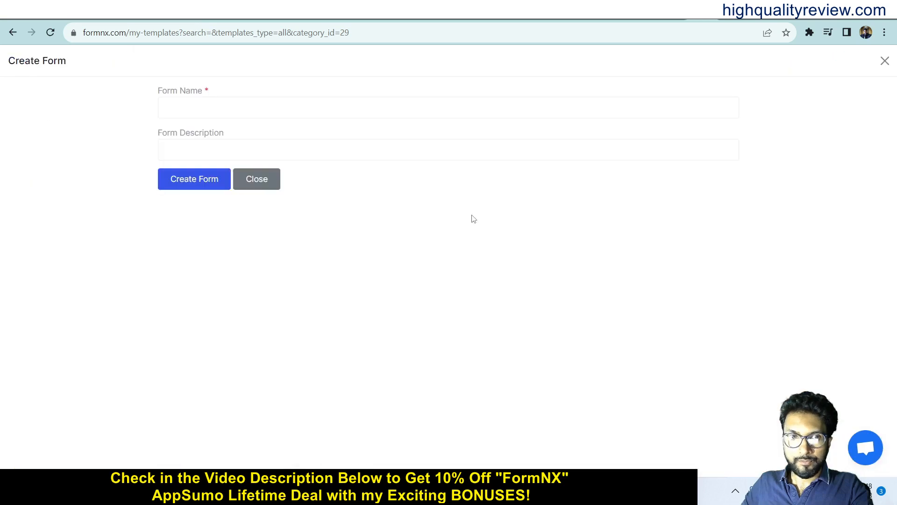
# Name the new form 'Food' and create it, opening the form editor.
pyautogui.click(448, 107)
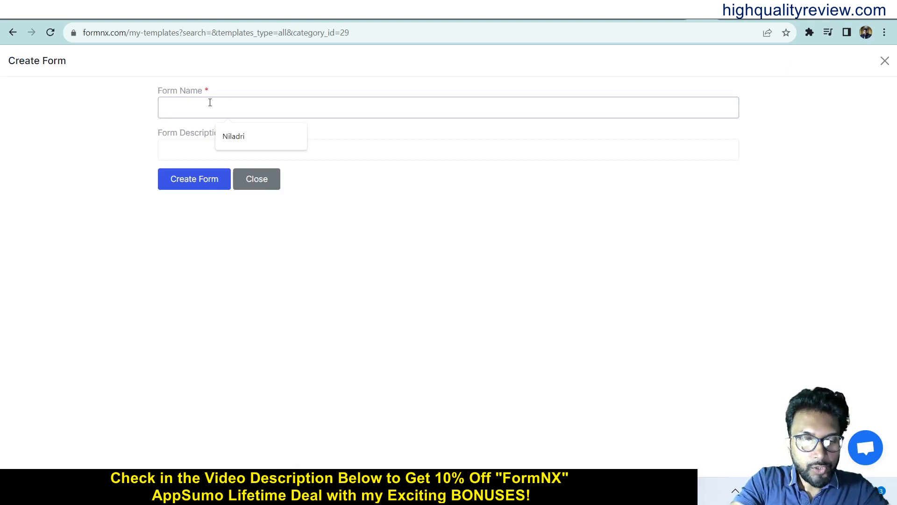
pyautogui.write('Food')
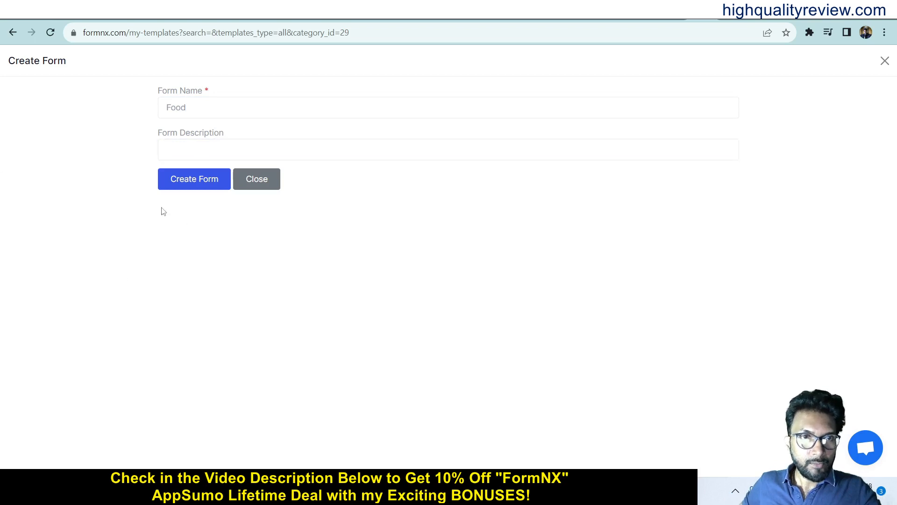
pyautogui.click(194, 178)
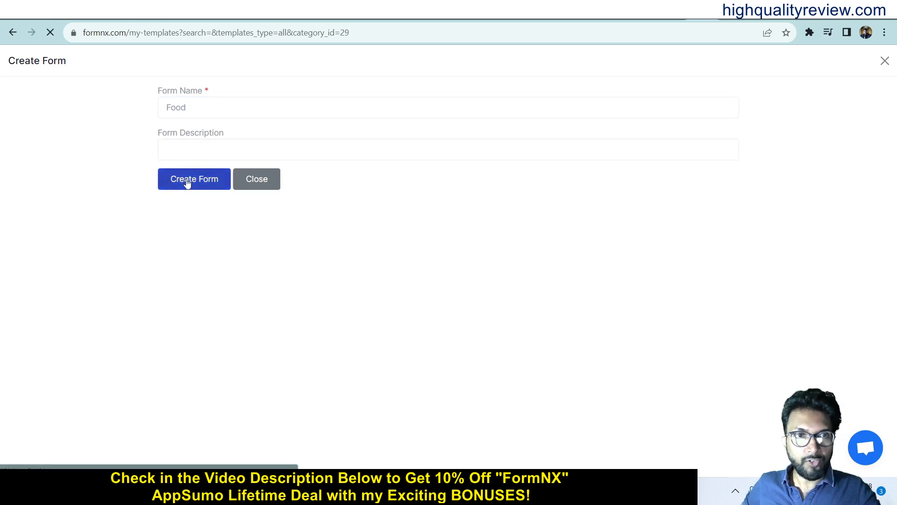
pyautogui.click(193, 179)
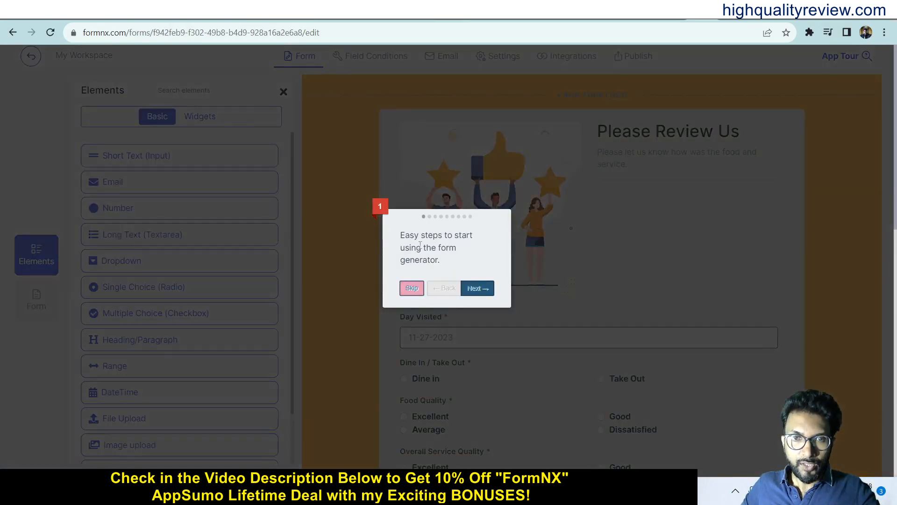
pyautogui.moveTo(632, 237)
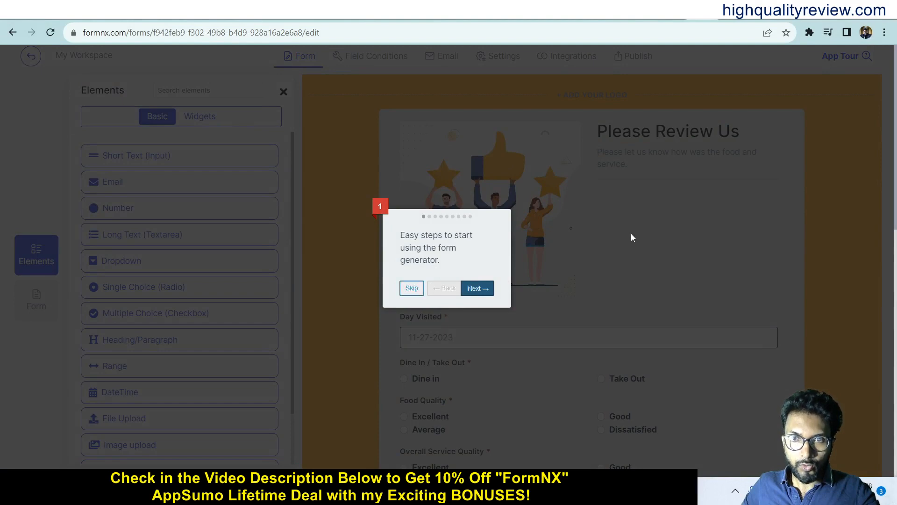
# Skip the getting-started App Tour popup.
pyautogui.click(411, 288)
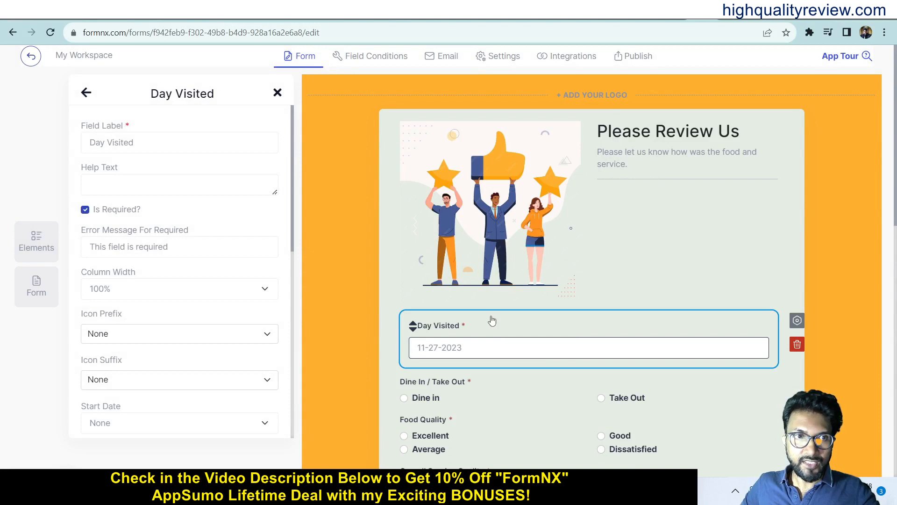
# Relabel Day Visited to 'Visit Date' with help text 'Please specify the date'.
pyautogui.click(180, 142)
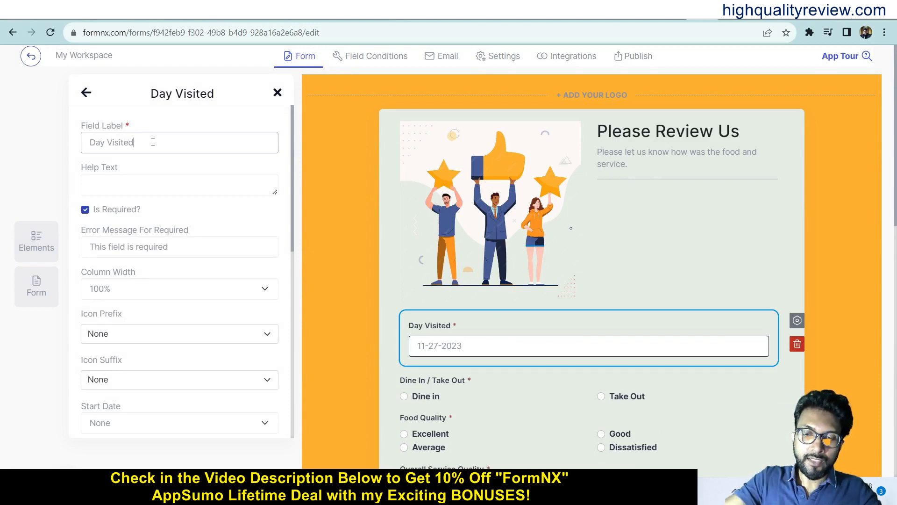
pyautogui.press('Backspace')
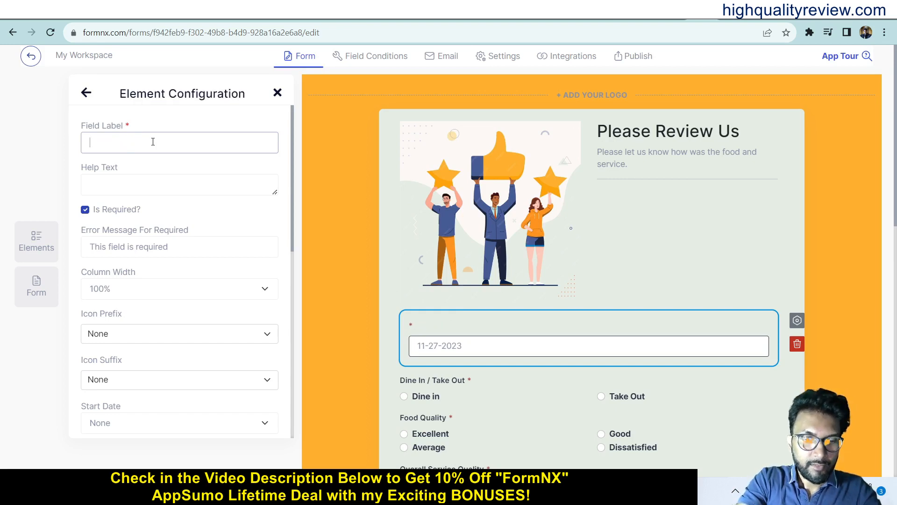
pyautogui.write('Visit Date')
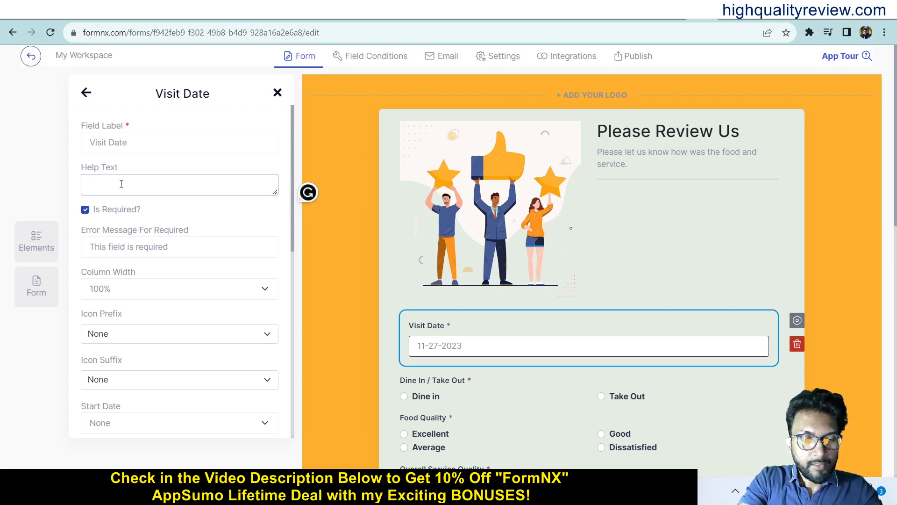
pyautogui.write('Please')
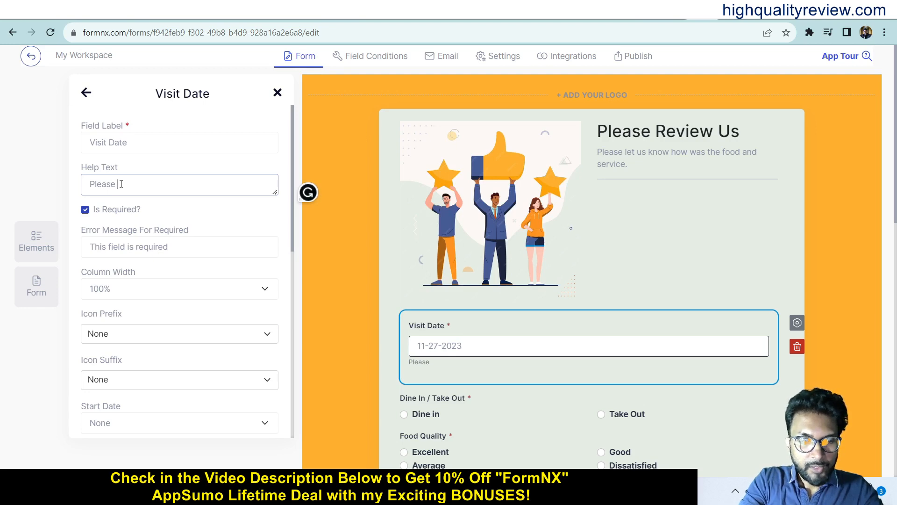
pyautogui.write('specify the')
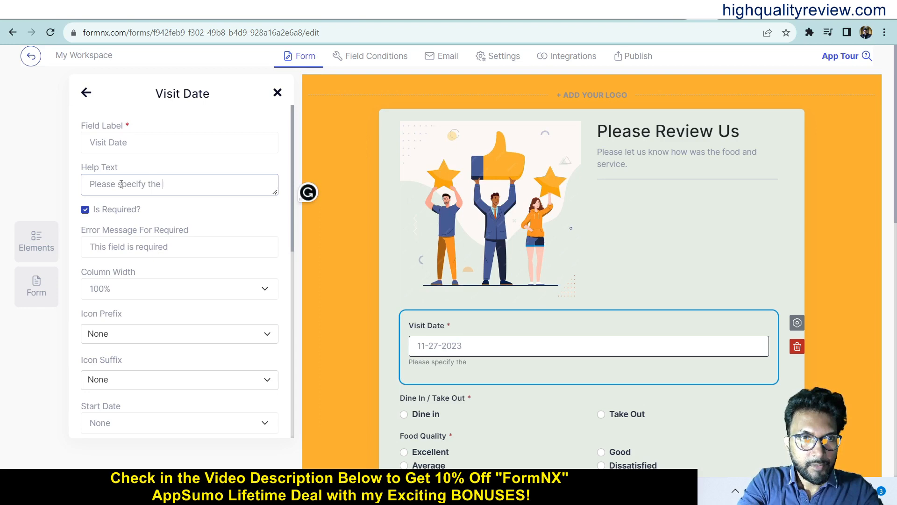
pyautogui.write('dare')
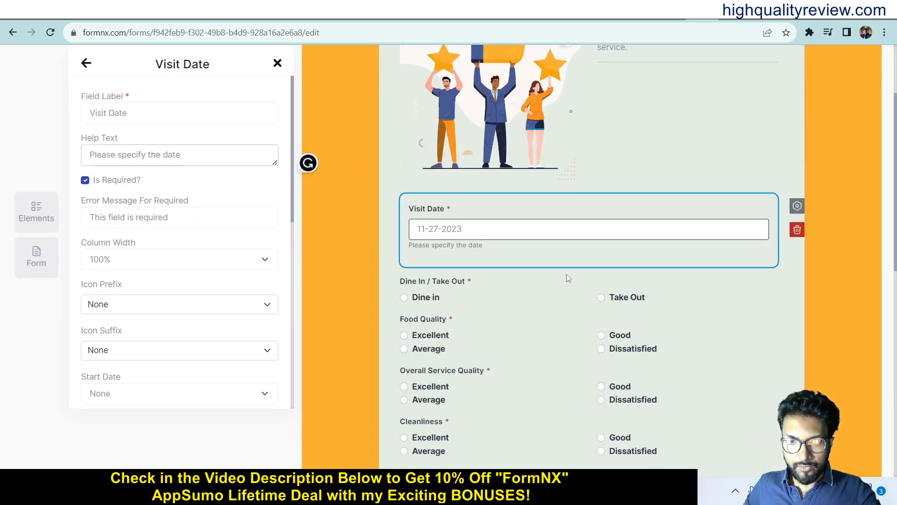
pyautogui.moveTo(484, 278)
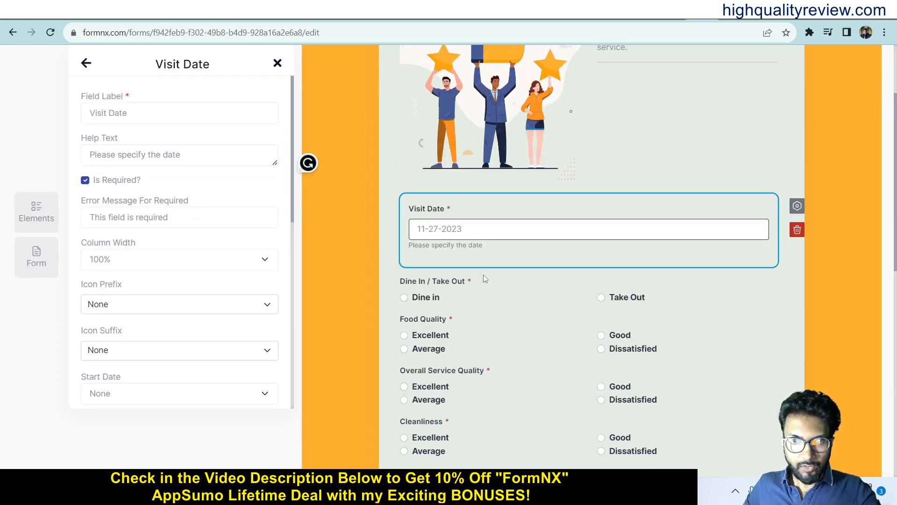
pyautogui.moveTo(152, 279)
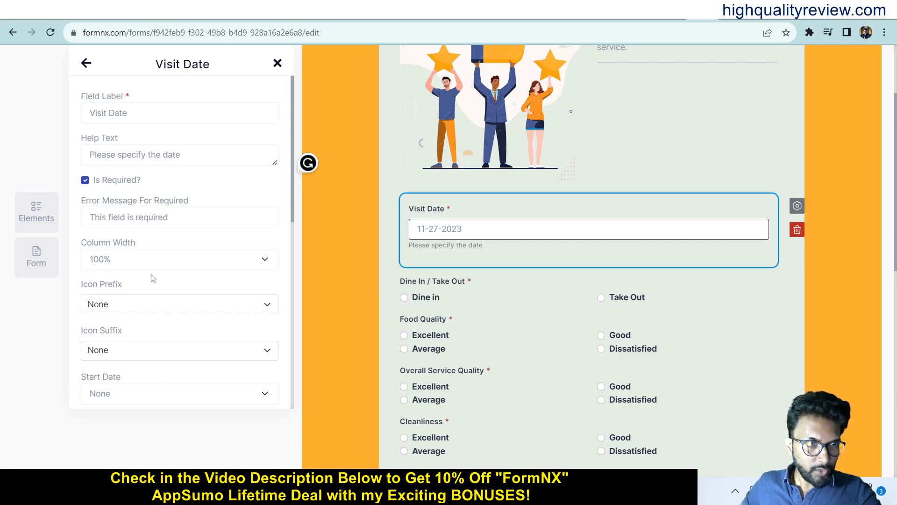
# Keep column width 100%, set address-book prefix and adjust suffix icons, then move to Food Quality's settings.
pyautogui.click(179, 259)
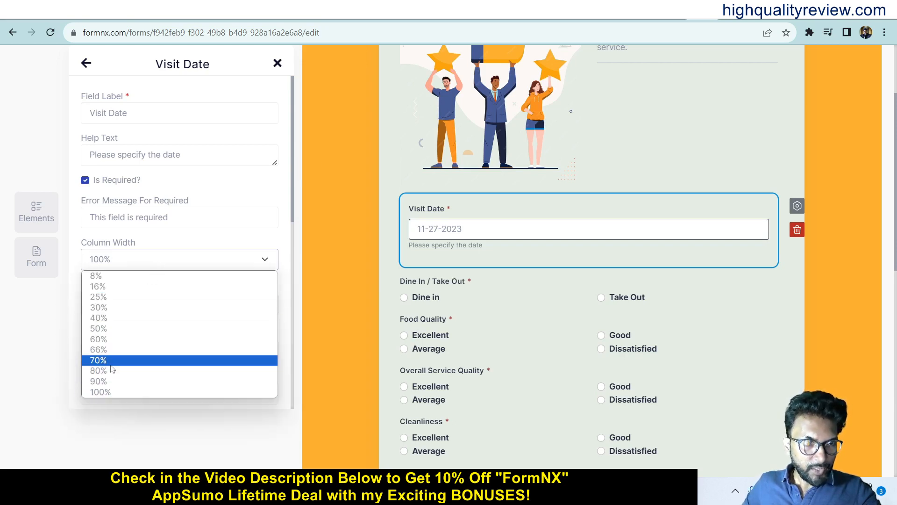
pyautogui.click(97, 359)
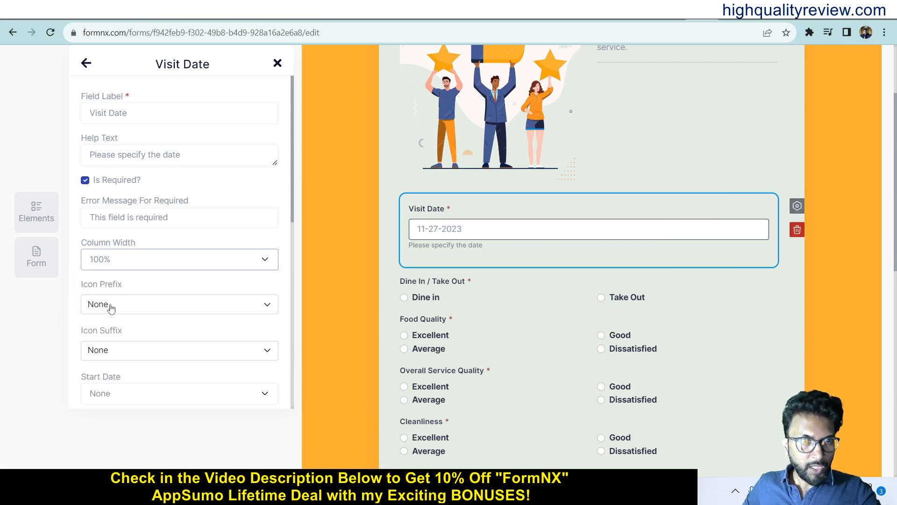
pyautogui.click(179, 304)
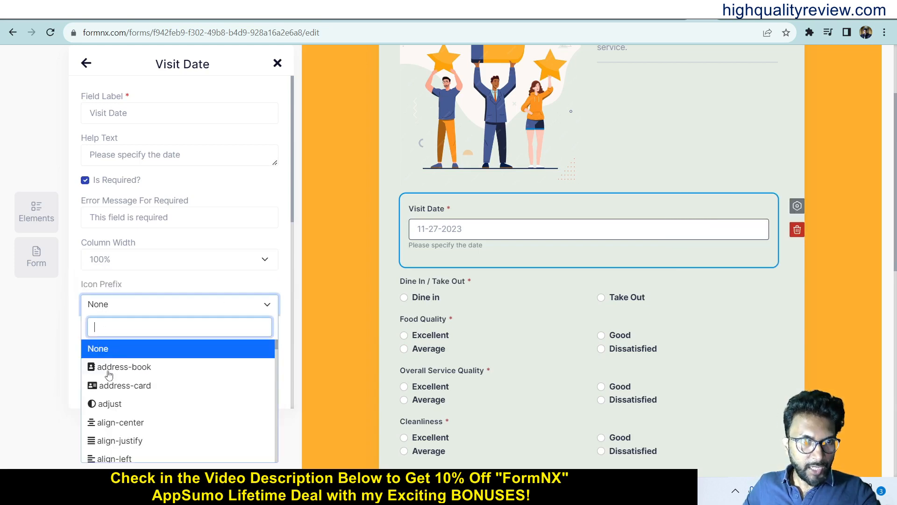
pyautogui.click(120, 367)
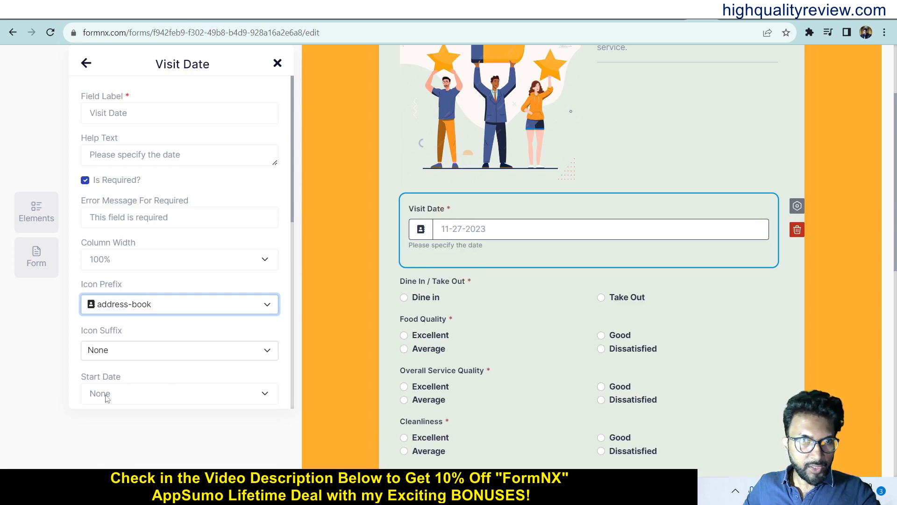
pyautogui.click(179, 304)
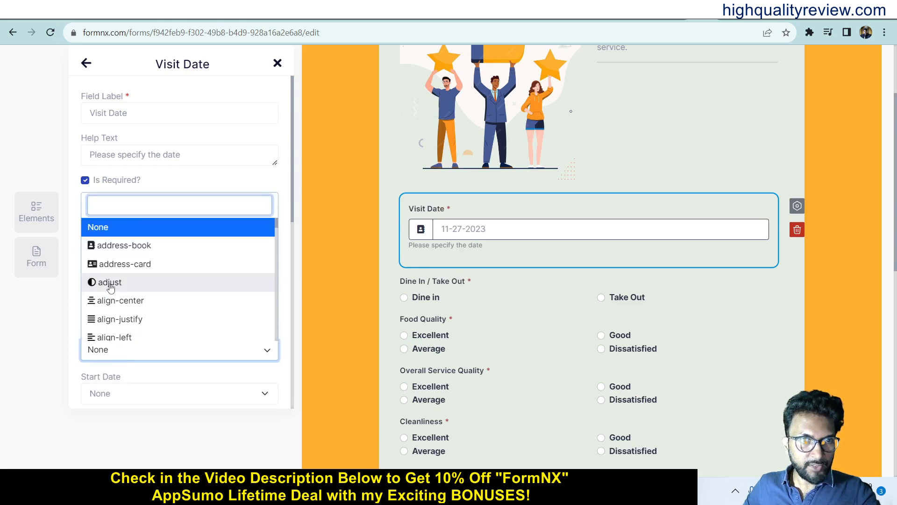
pyautogui.click(107, 283)
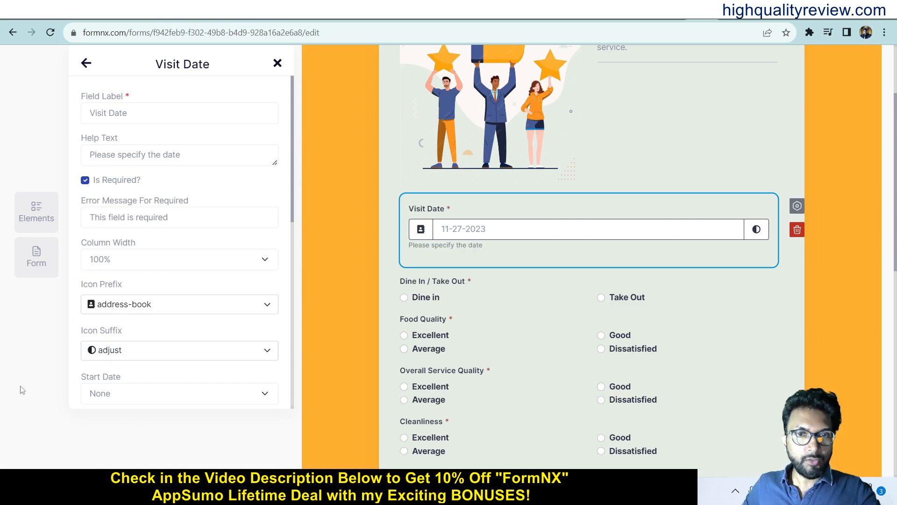
pyautogui.moveTo(277, 62)
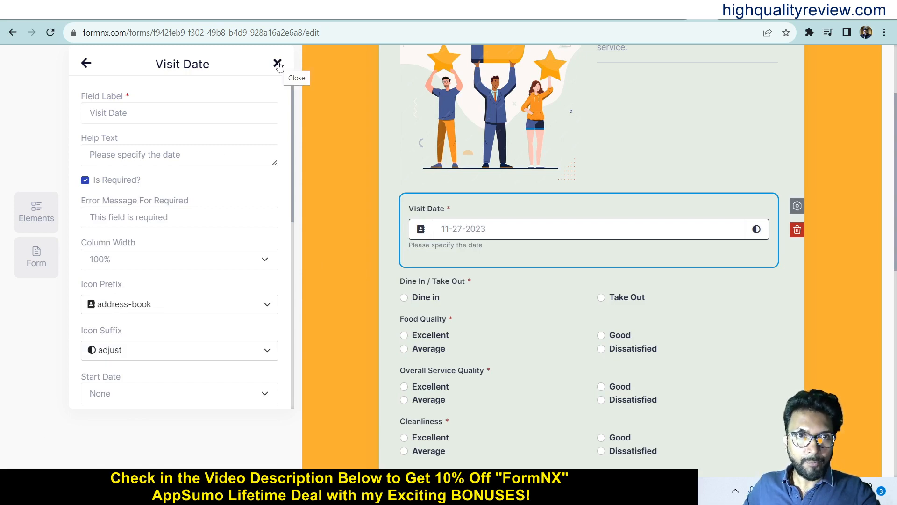
pyautogui.click(278, 63)
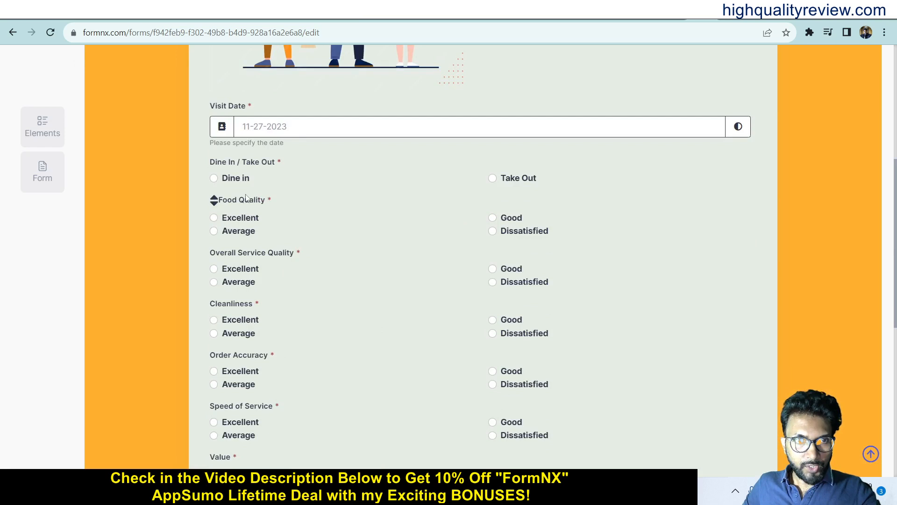
pyautogui.click(240, 199)
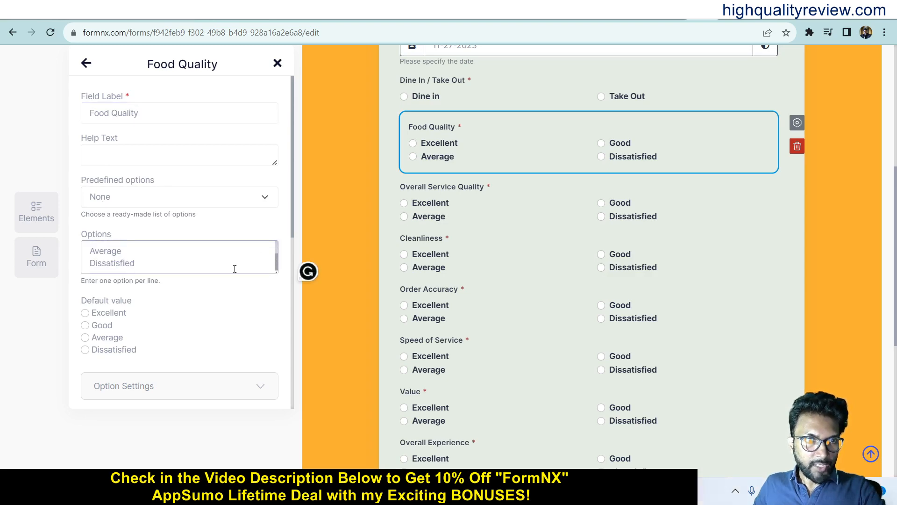
# Add 'poor' as a fifth option on a new line in Food Quality's Options box.
pyautogui.press('enter')
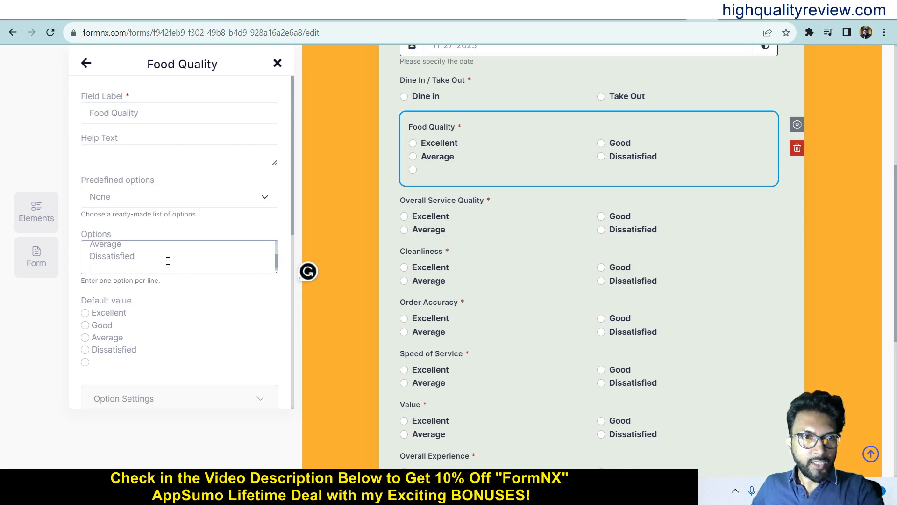
pyautogui.write('pooe')
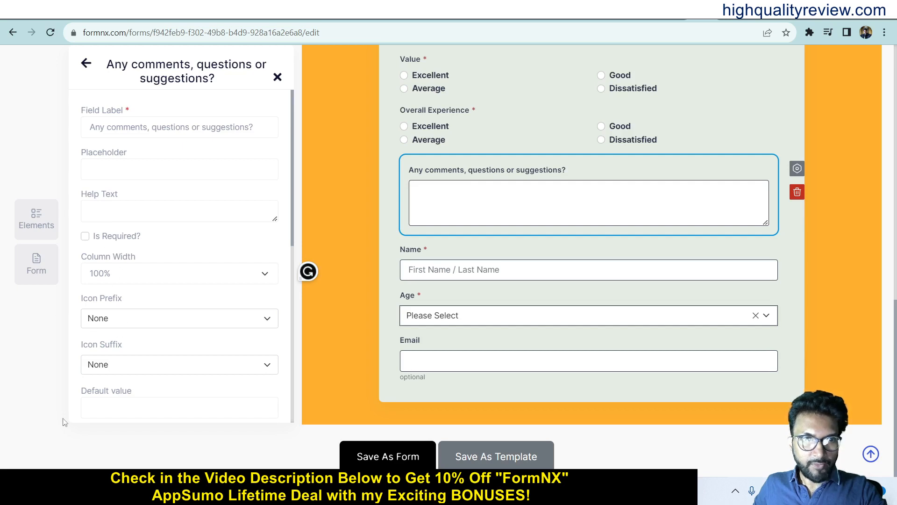
pyautogui.moveTo(53, 401)
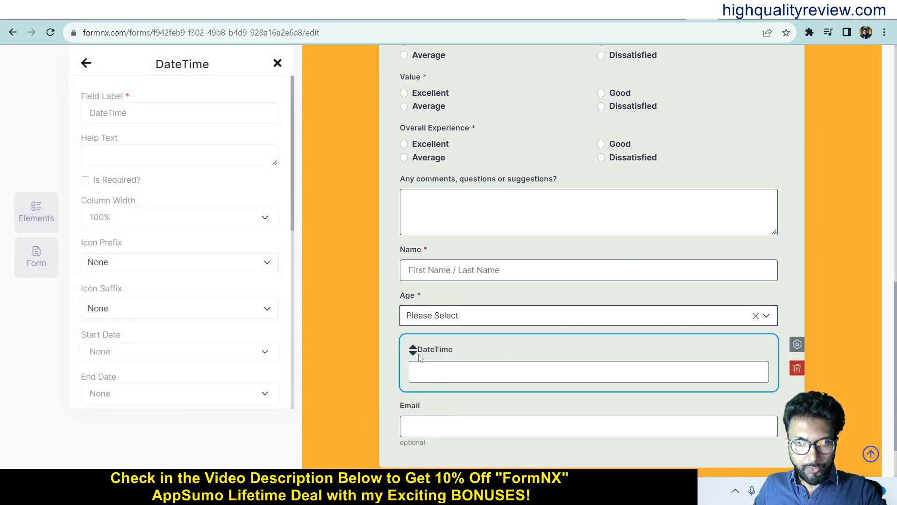
pyautogui.moveTo(412, 350)
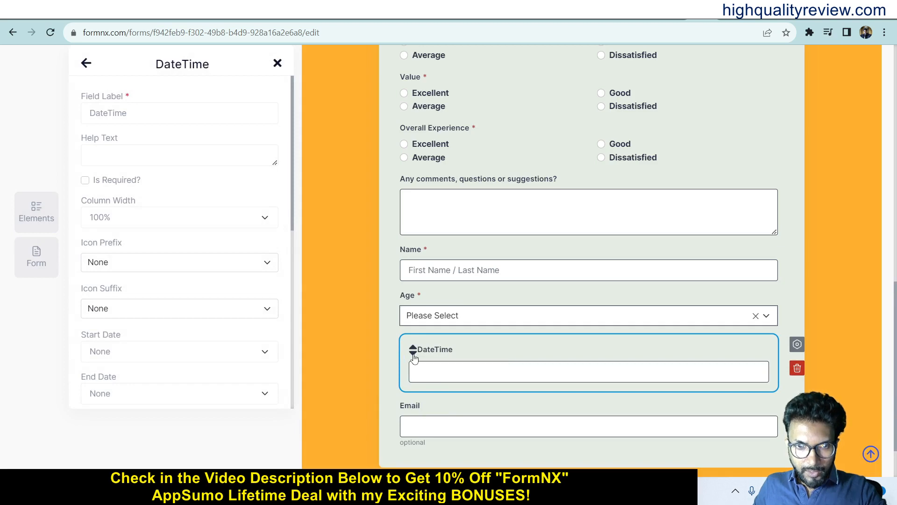
pyautogui.moveTo(421, 368)
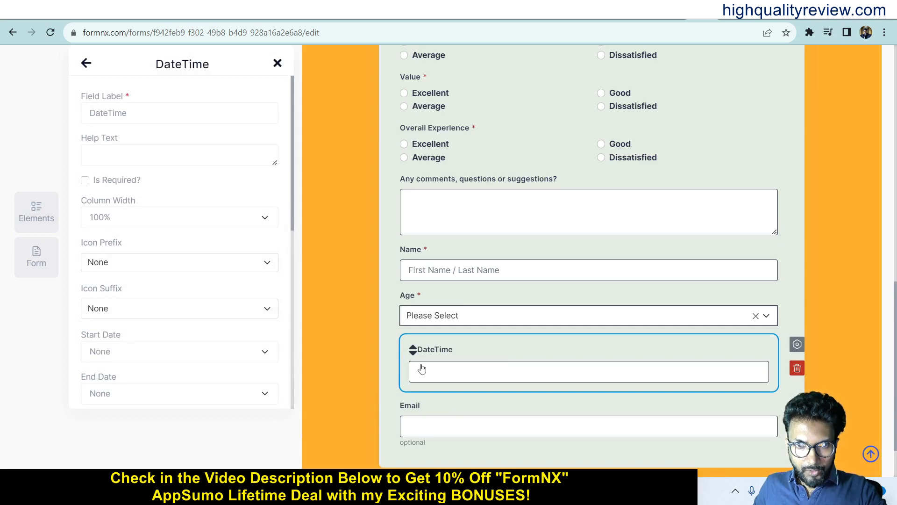
# Scroll the Elements panel and add an Email field above the Name field.
pyautogui.scroll(-3)
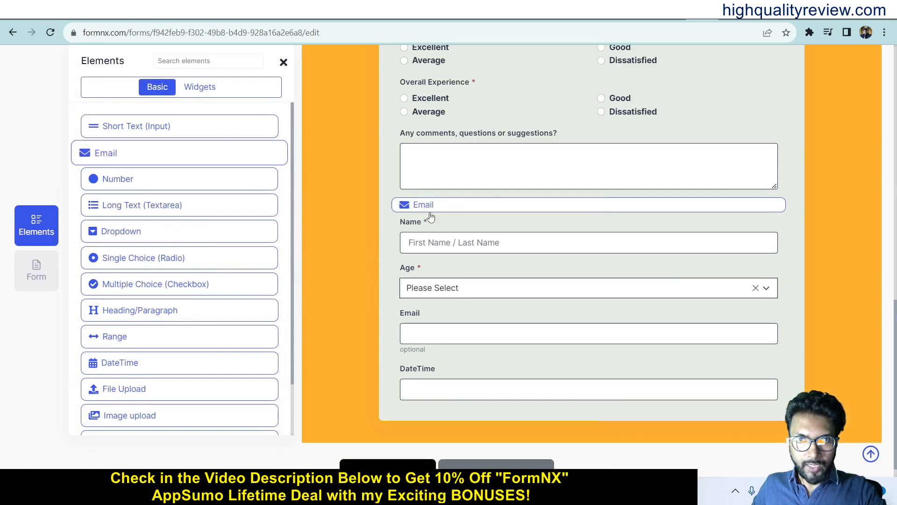
pyautogui.click(588, 205)
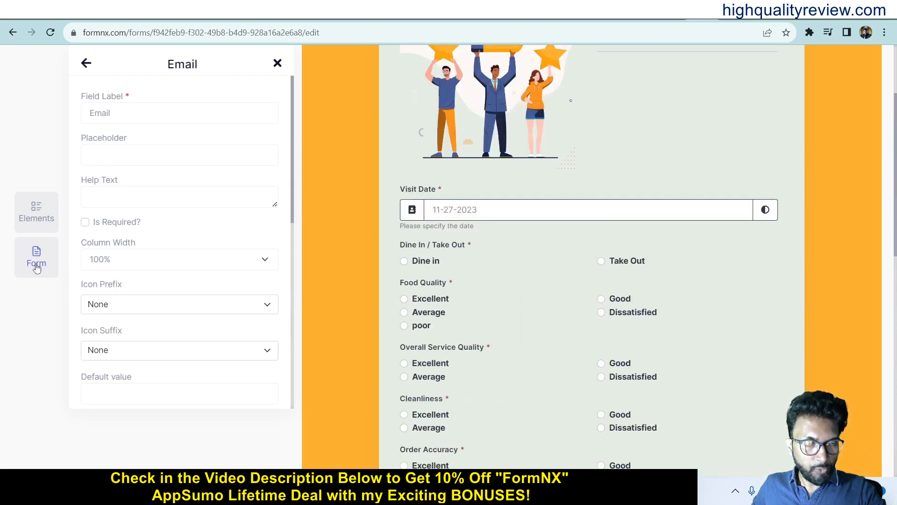
pyautogui.click(36, 258)
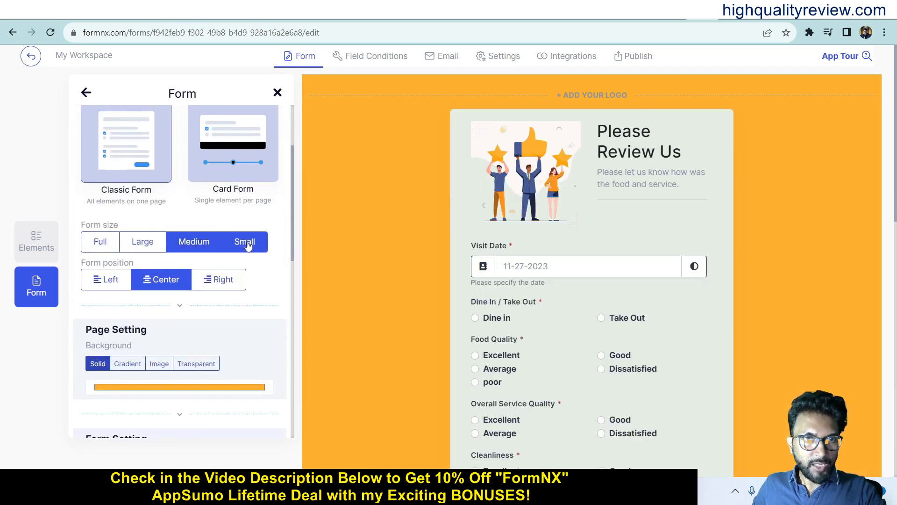
pyautogui.click(142, 241)
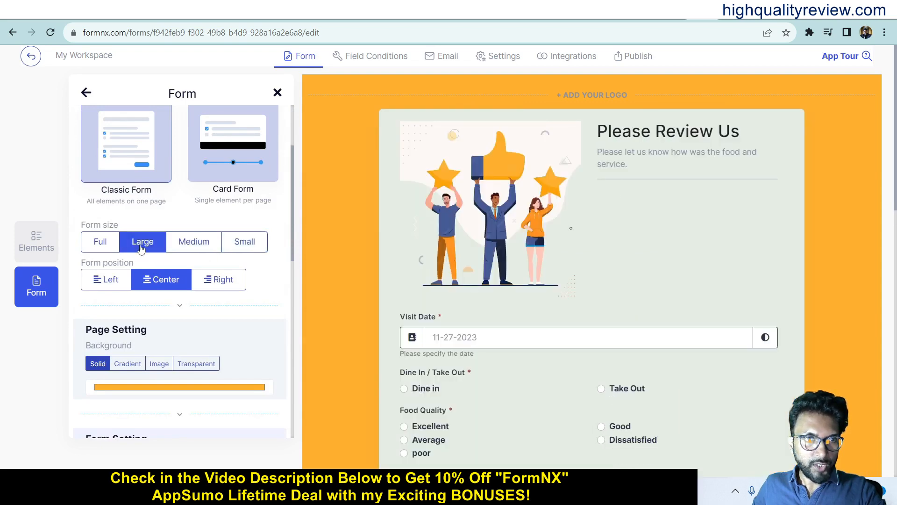
pyautogui.click(218, 279)
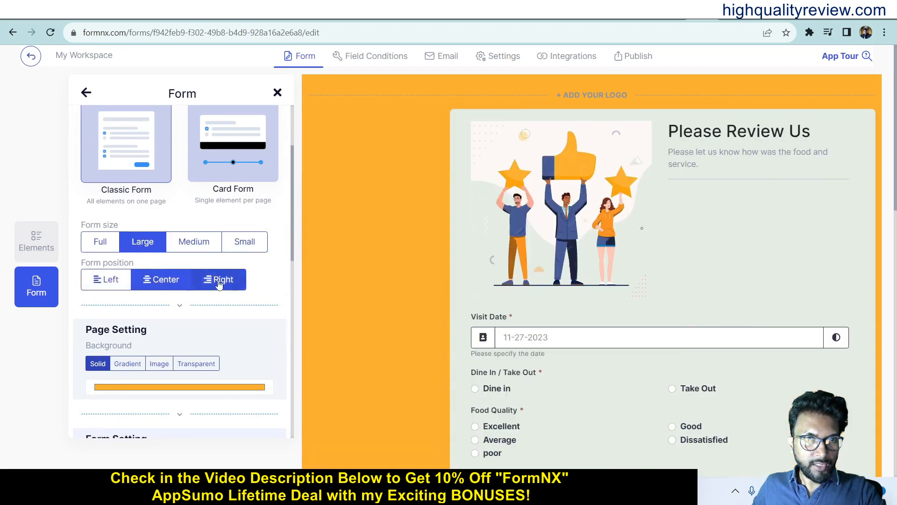
pyautogui.click(161, 280)
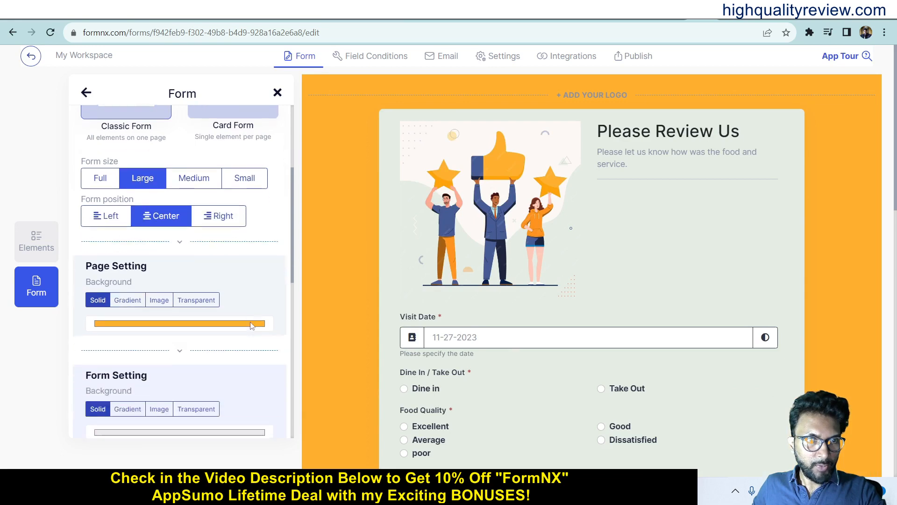
pyautogui.scroll(-3)
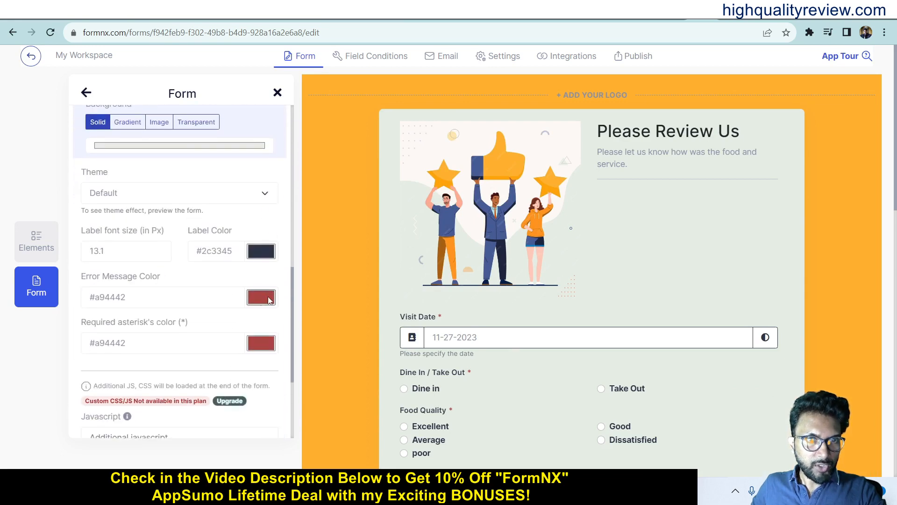
pyautogui.scroll(-3)
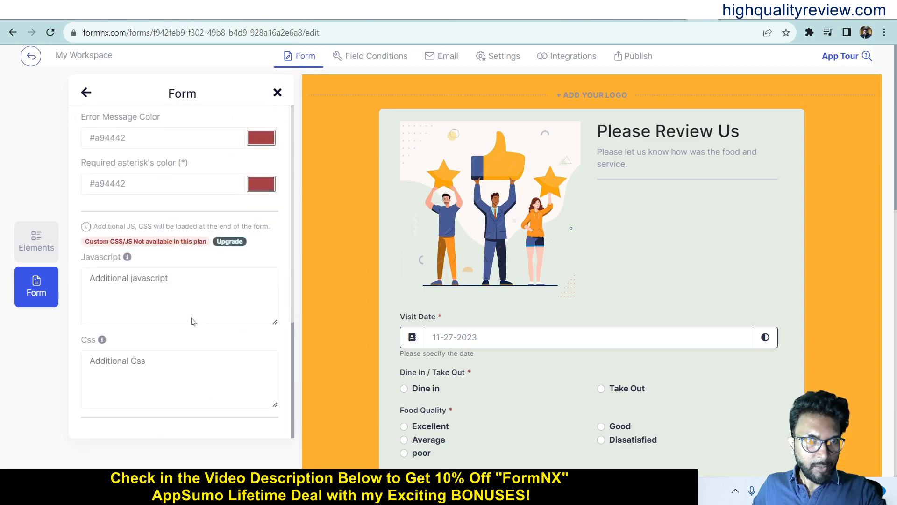
pyautogui.moveTo(129, 289)
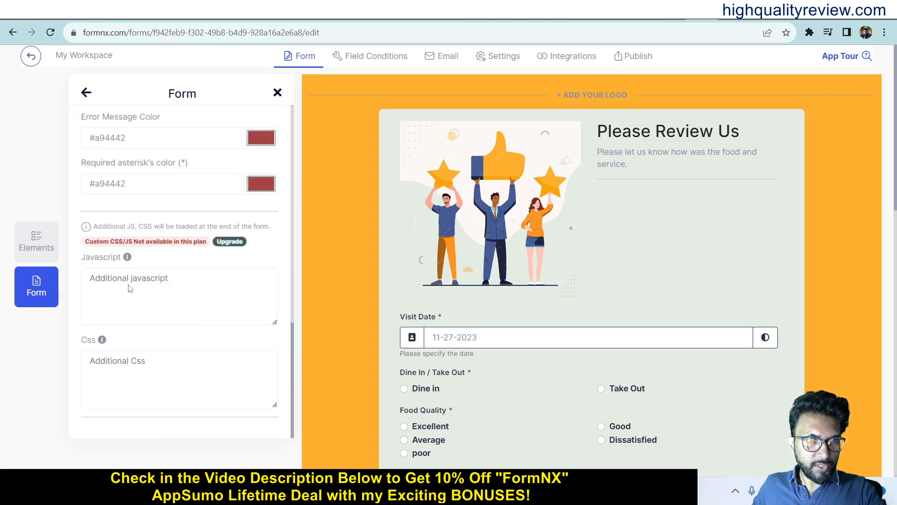
pyautogui.moveTo(104, 325)
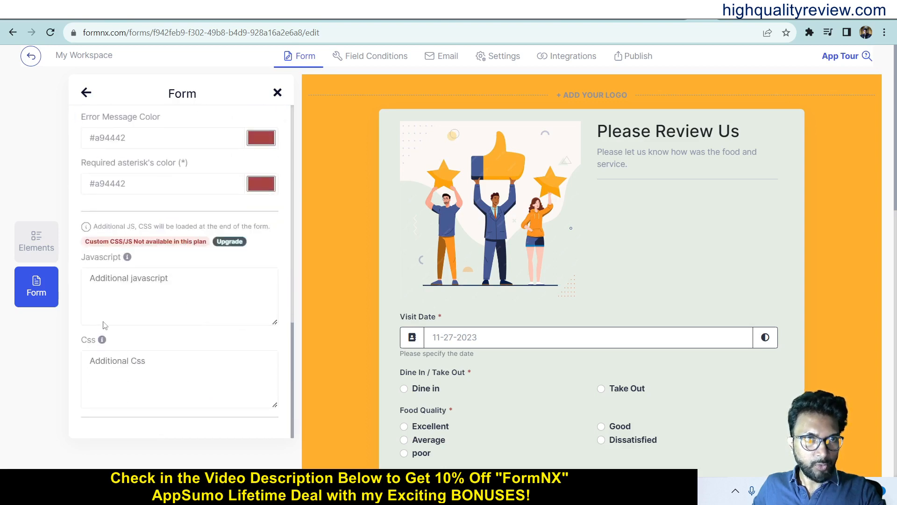
# Add a Field Condition hiding Food Quality (field_4) when Value equals Average.
pyautogui.click(370, 56)
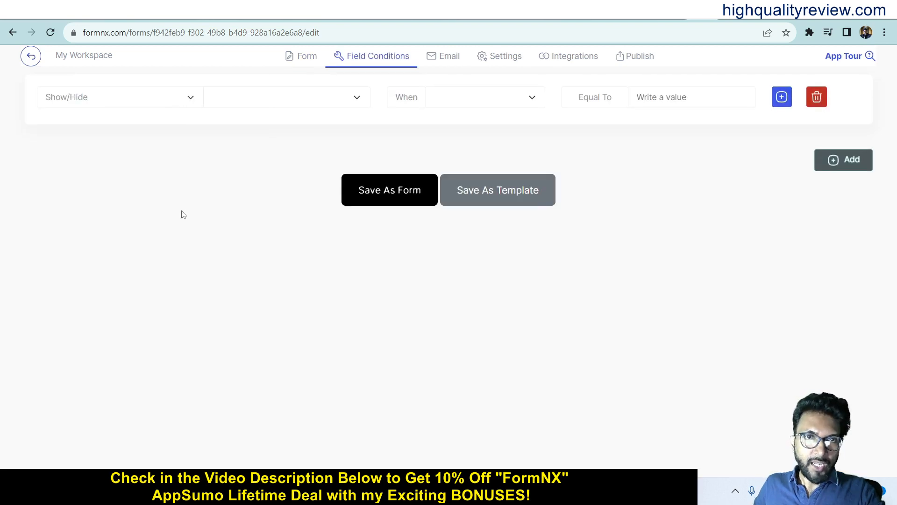
pyautogui.click(120, 96)
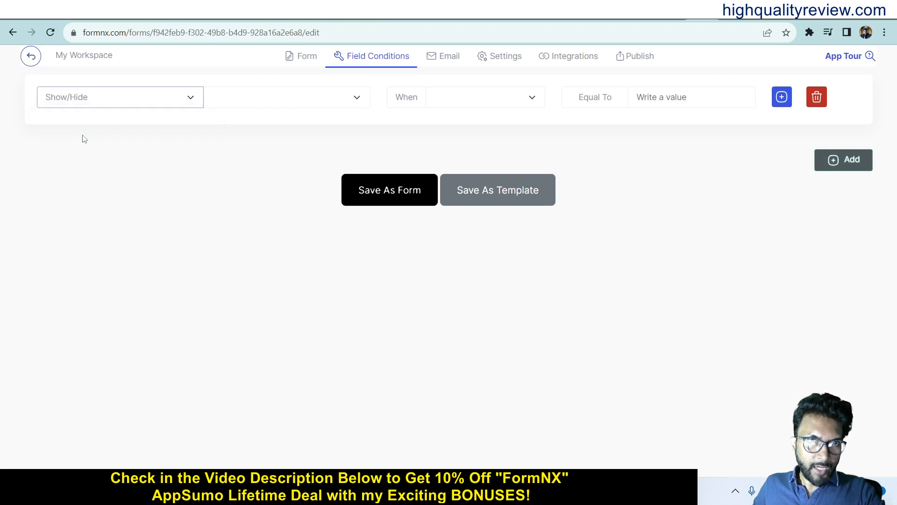
pyautogui.click(286, 96)
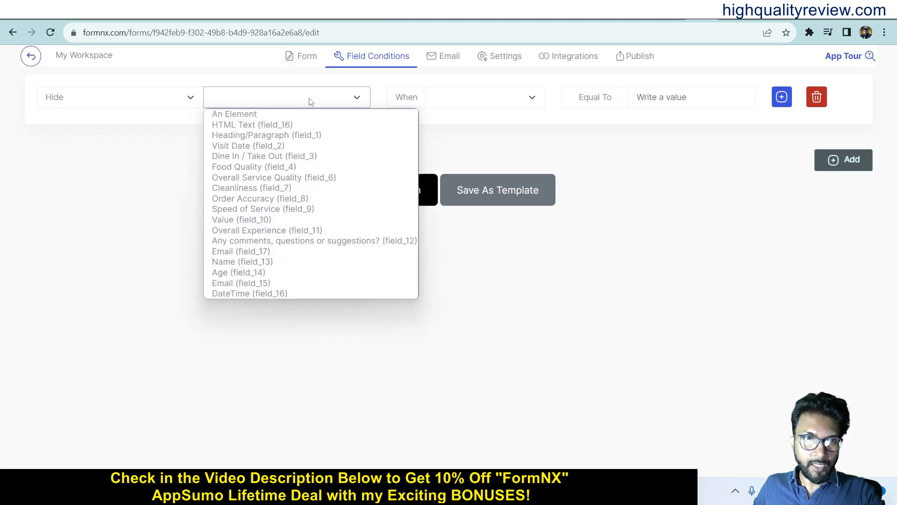
pyautogui.moveTo(253, 166)
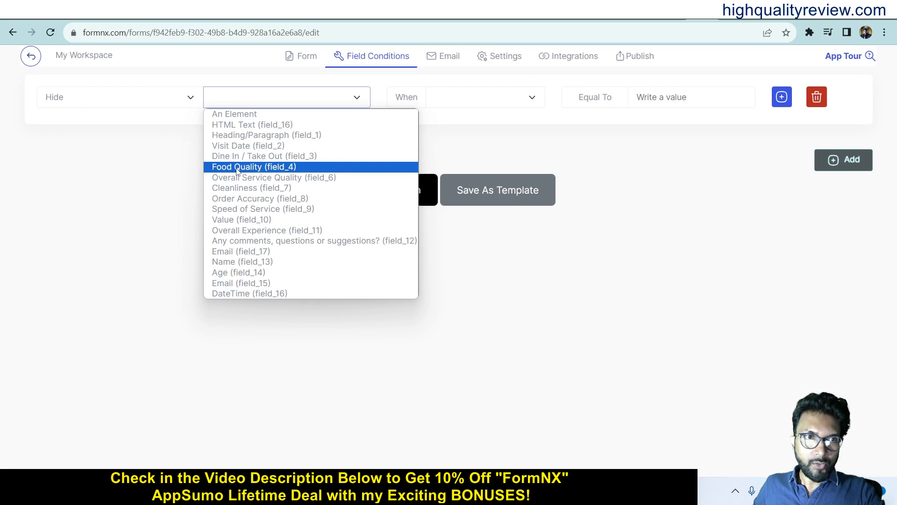
pyautogui.click(252, 166)
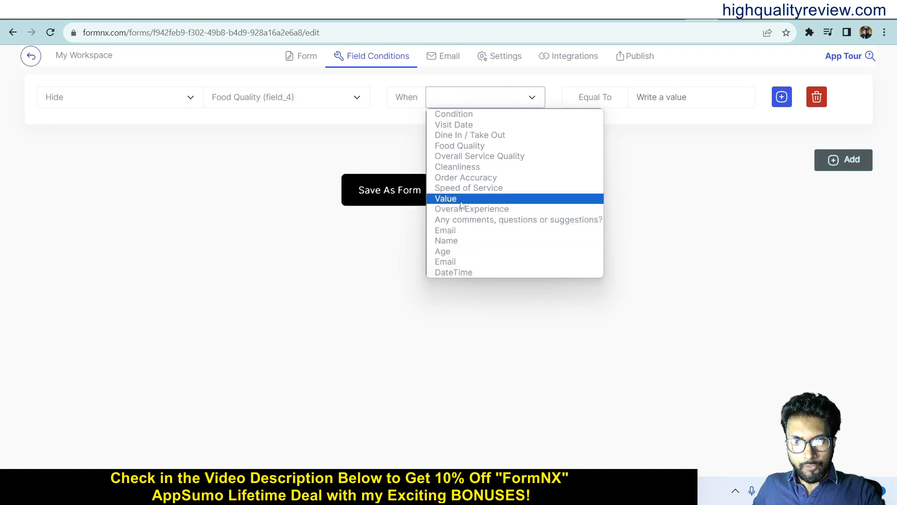
pyautogui.click(446, 198)
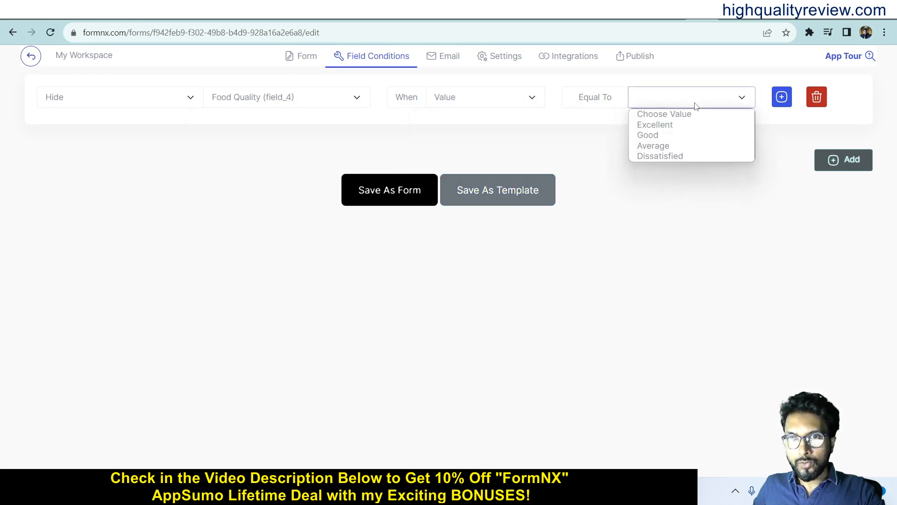
pyautogui.moveTo(653, 146)
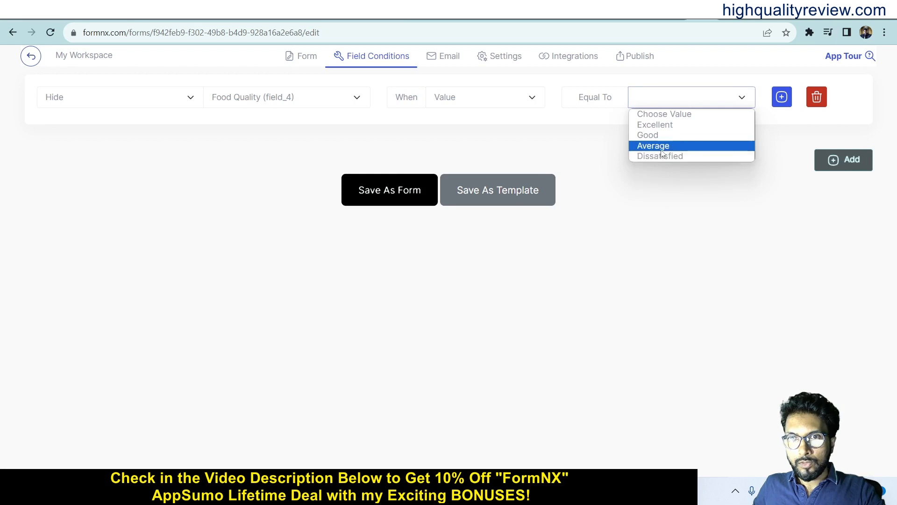
pyautogui.click(652, 146)
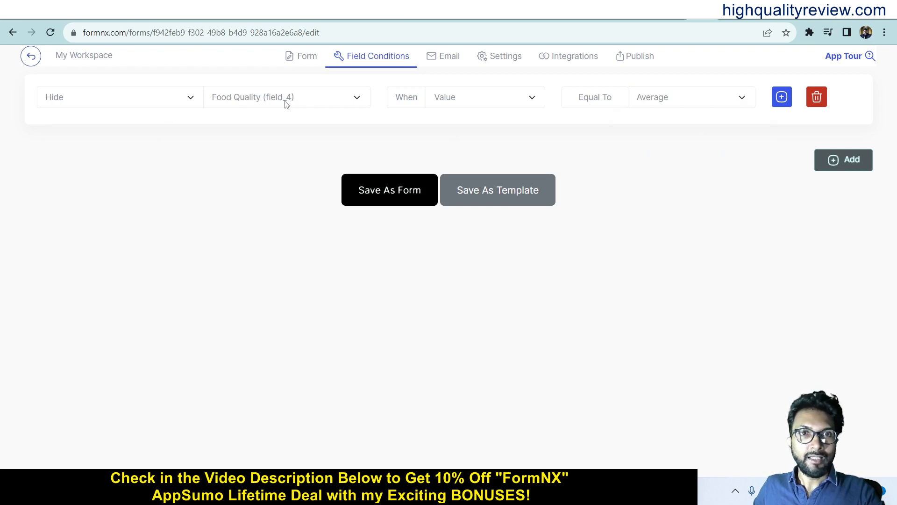
pyautogui.moveTo(853, 159)
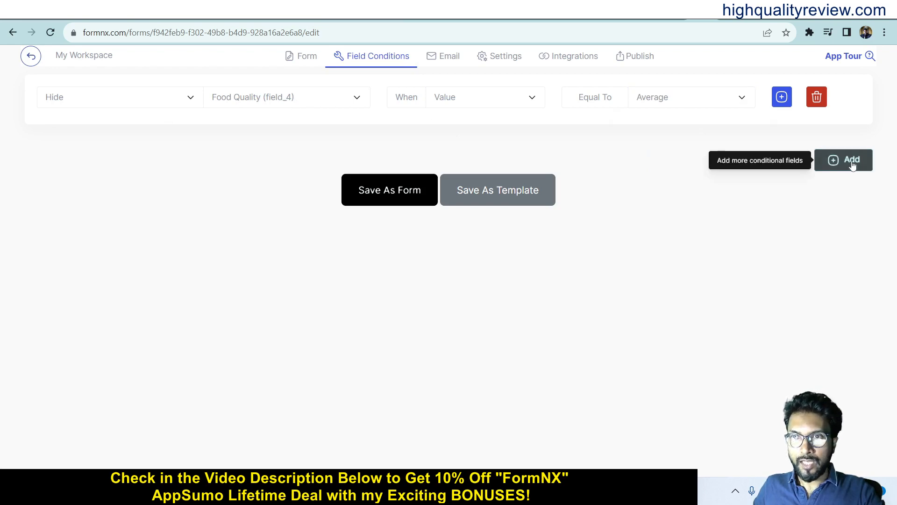
# Add and delete a second empty condition row, then move to the Email notification settings.
pyautogui.click(850, 160)
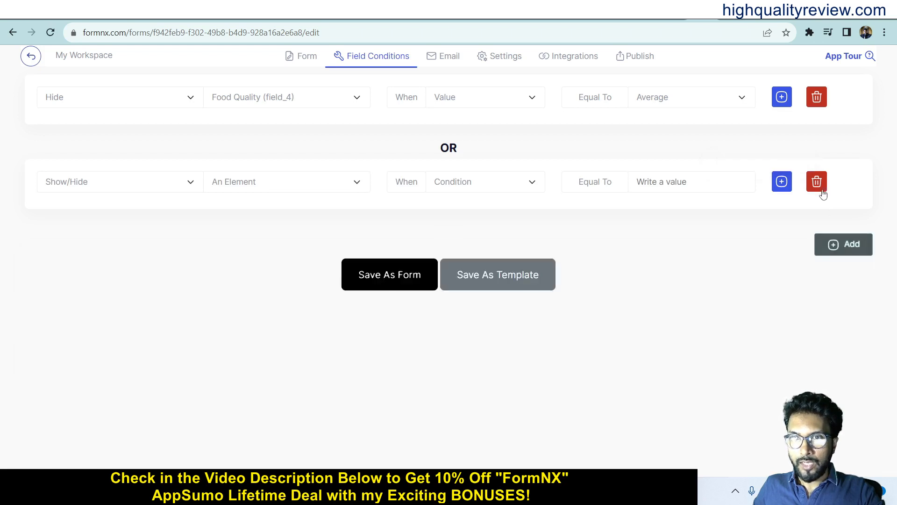
pyautogui.click(816, 182)
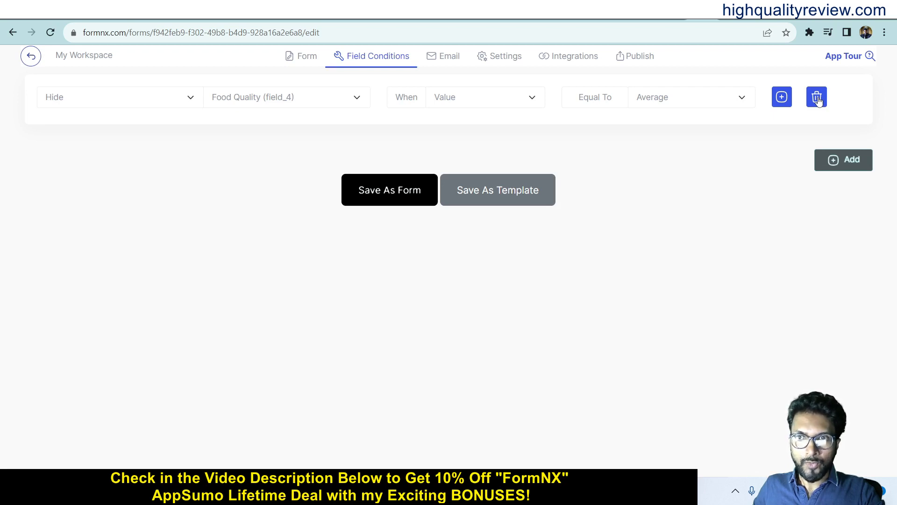
pyautogui.click(448, 55)
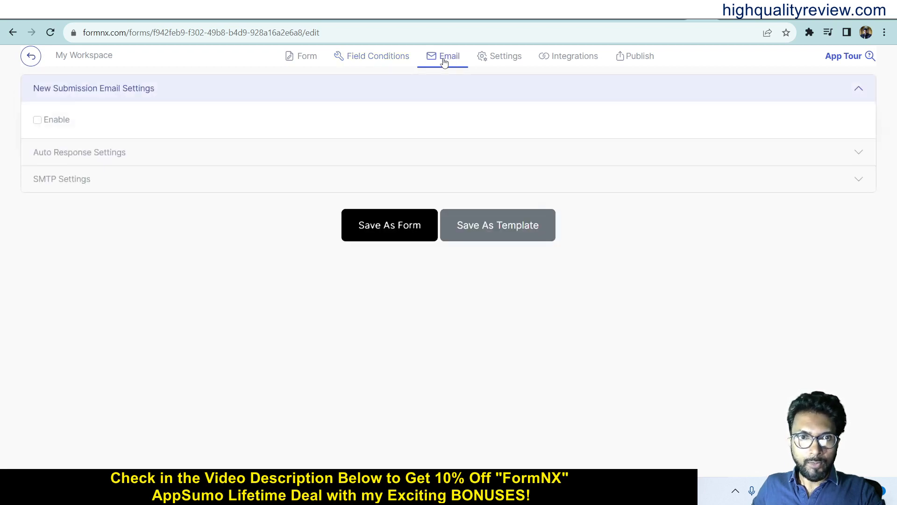
# Enable the New Submission Email and review its From, To, Subject and Body fields.
pyautogui.click(38, 120)
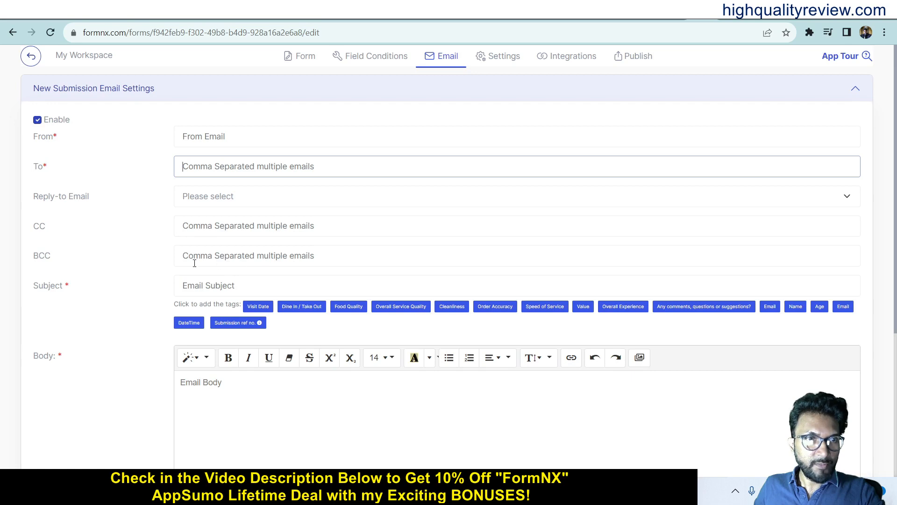
pyautogui.scroll(-3)
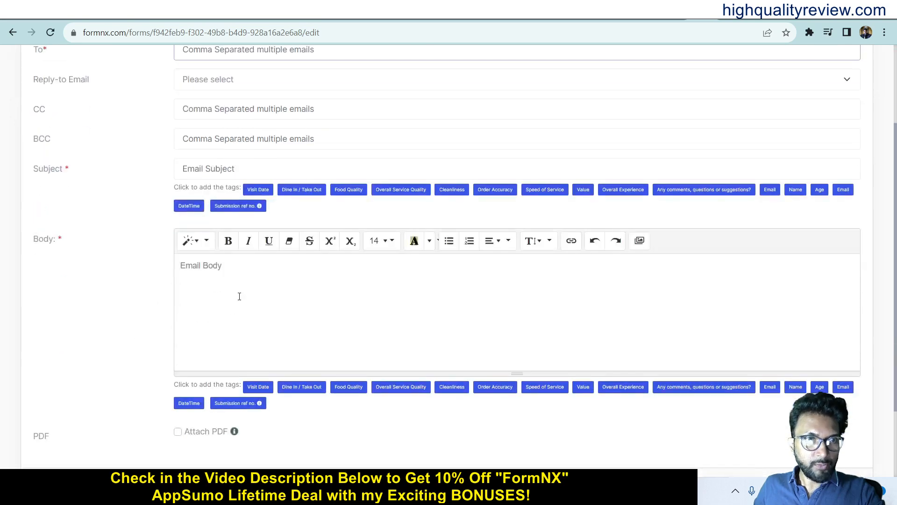
pyautogui.scroll(-3)
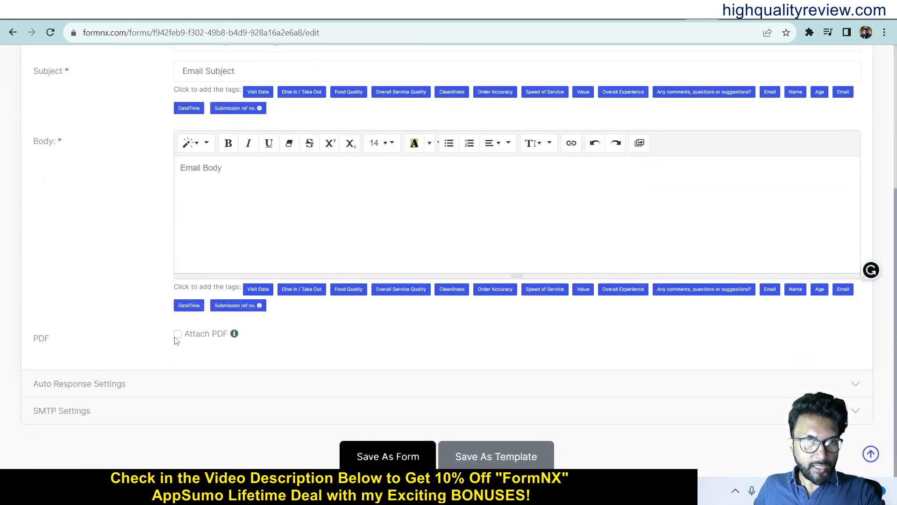
pyautogui.scroll(3)
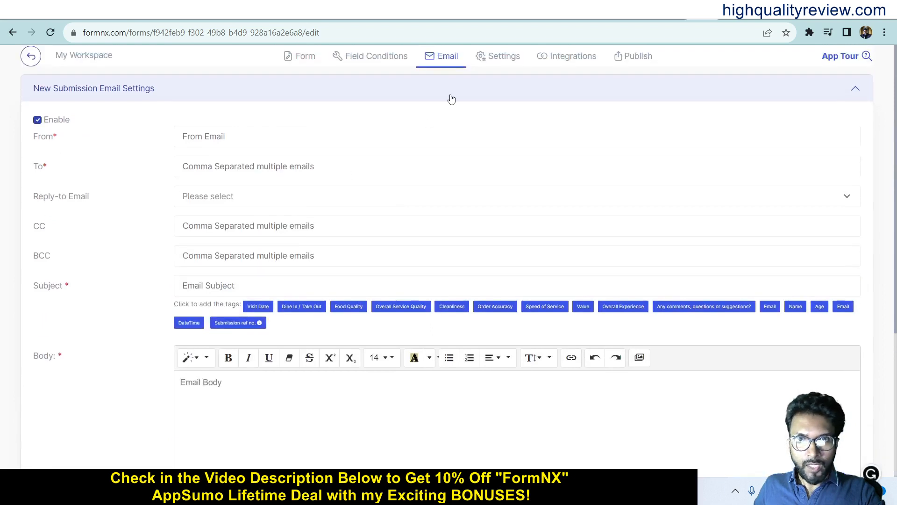
pyautogui.click(498, 55)
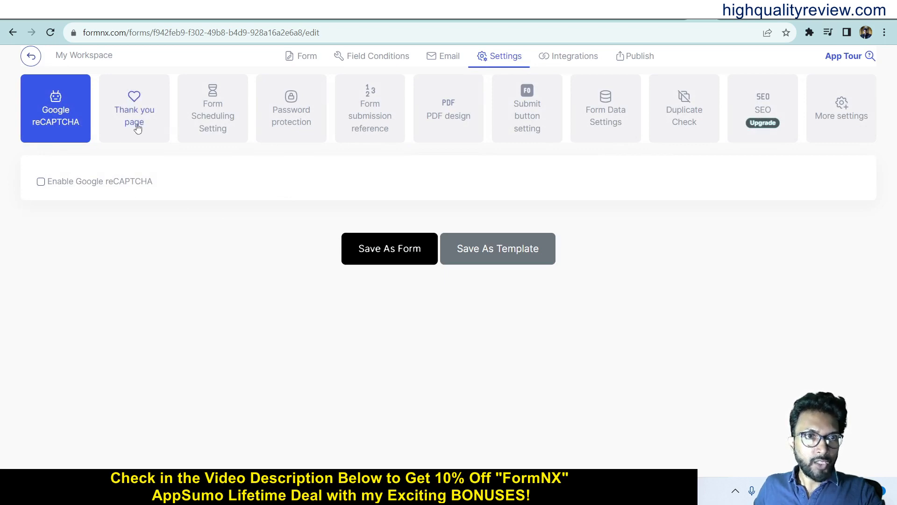
# Browse Thank you page, Form Scheduling and Password protection, landing on More settings.
pyautogui.click(133, 108)
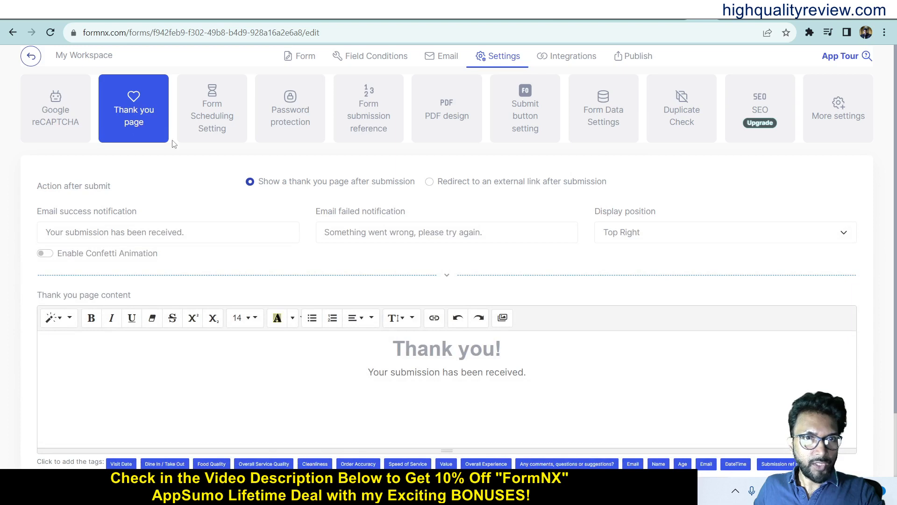
pyautogui.click(212, 109)
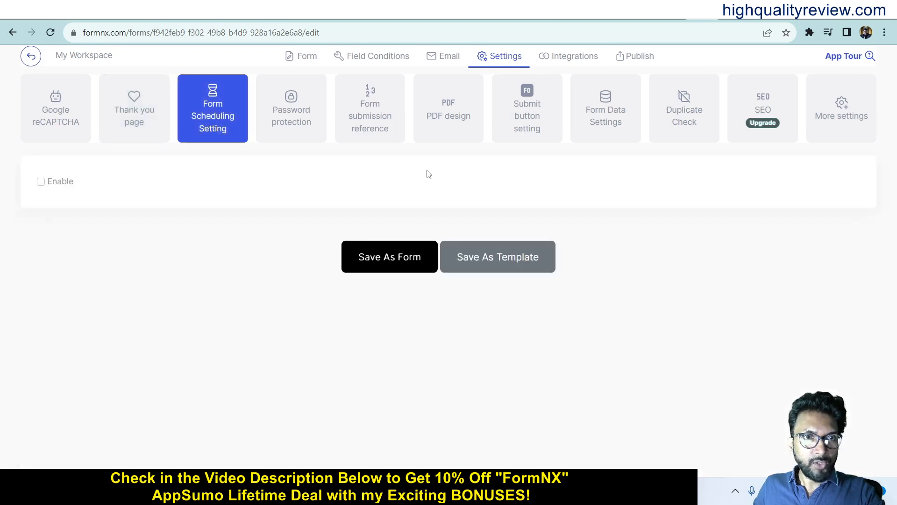
pyautogui.click(290, 108)
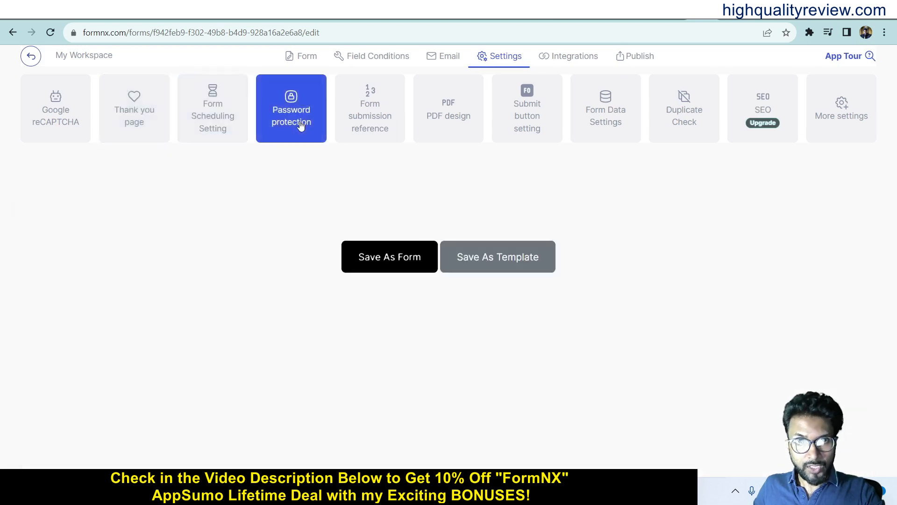
pyautogui.click(291, 107)
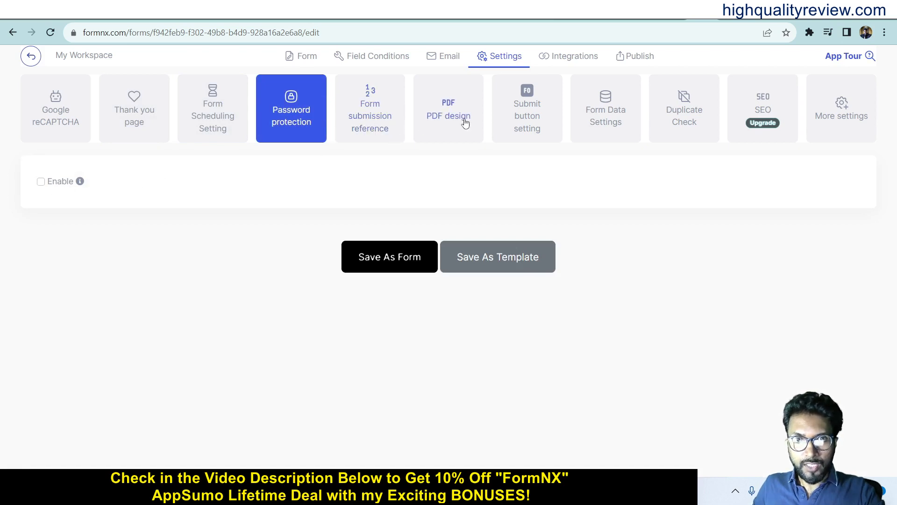
pyautogui.moveTo(548, 136)
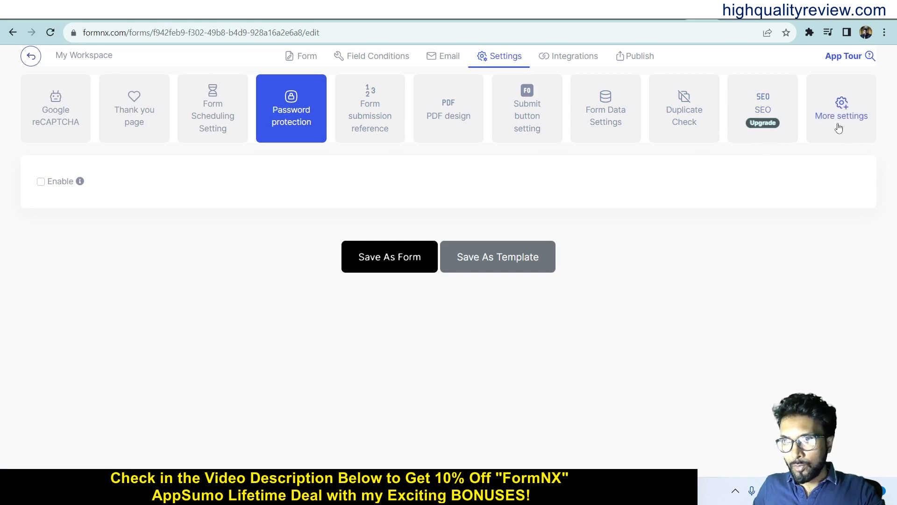
pyautogui.click(841, 108)
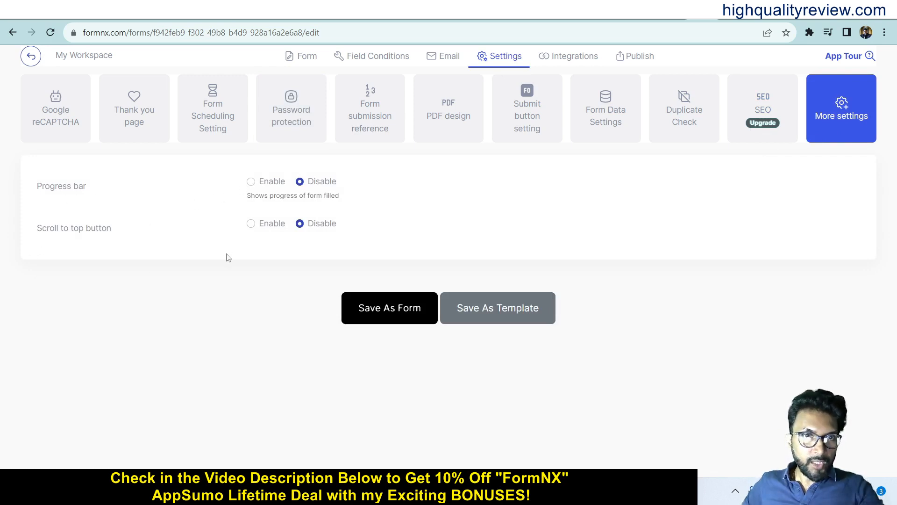
pyautogui.moveTo(730, 315)
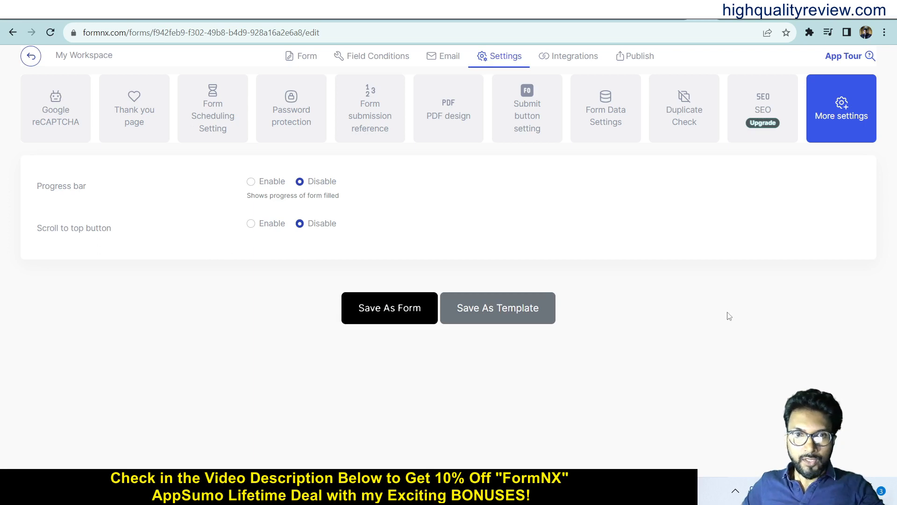
pyautogui.moveTo(570, 59)
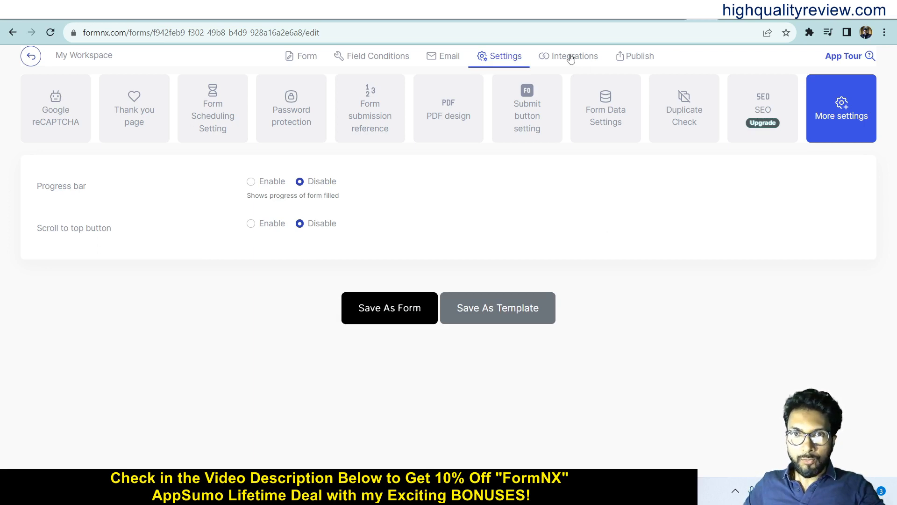
# Glance at Integrations, then show the Publish page with the Food form's direct link and embed code.
pyautogui.click(575, 55)
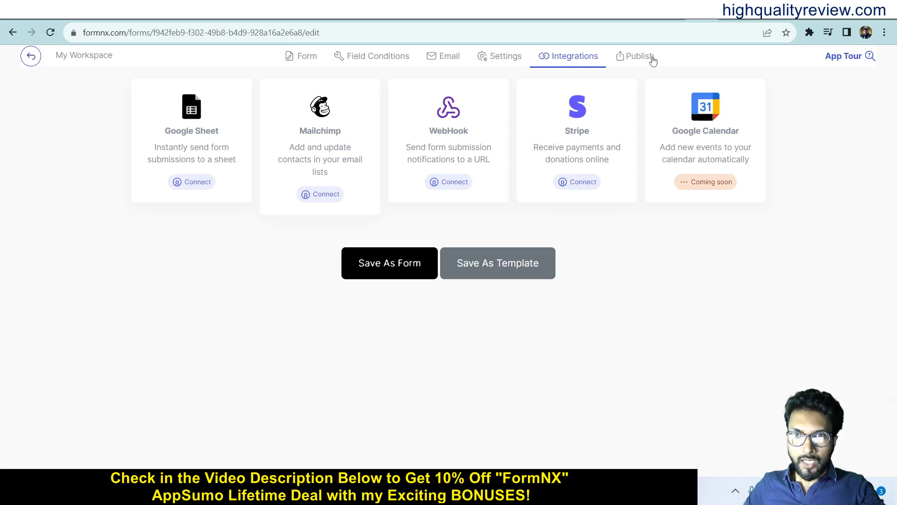
pyautogui.click(637, 56)
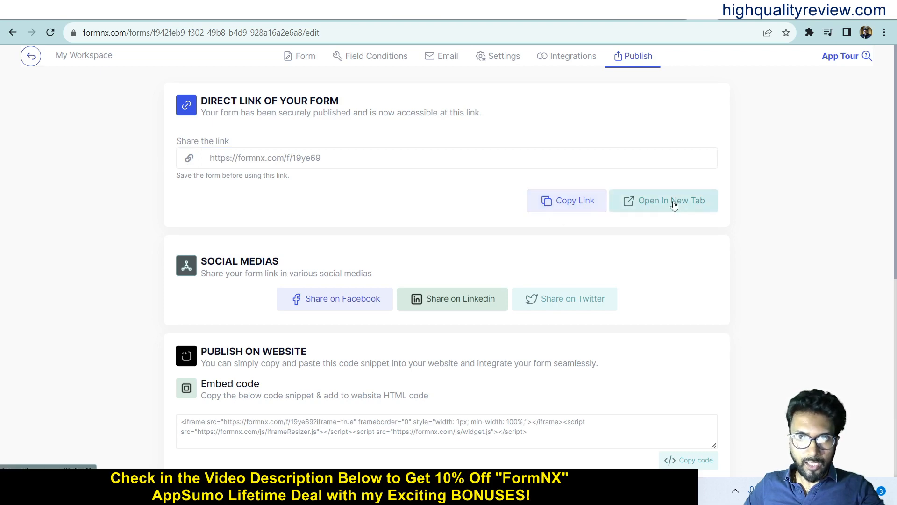
# Launch the live Food form in a new tab and scroll through its questions.
pyautogui.click(663, 200)
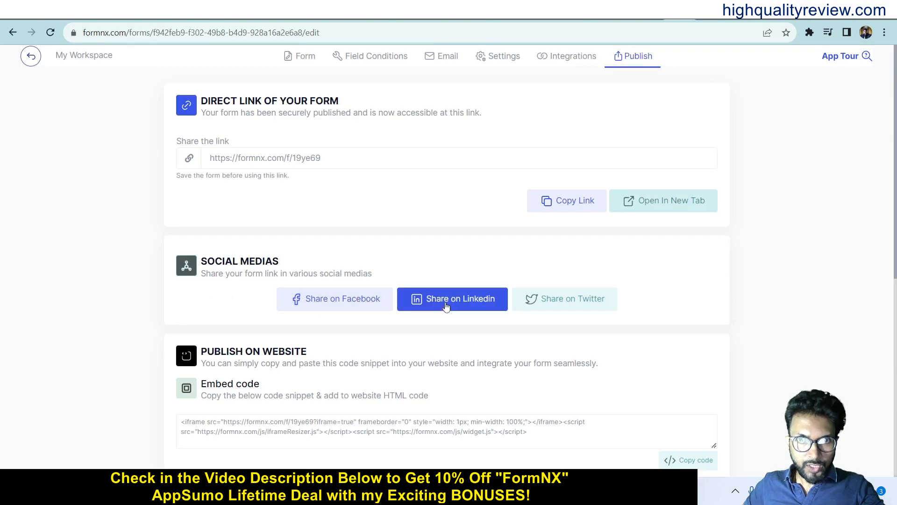
pyautogui.scroll(-3)
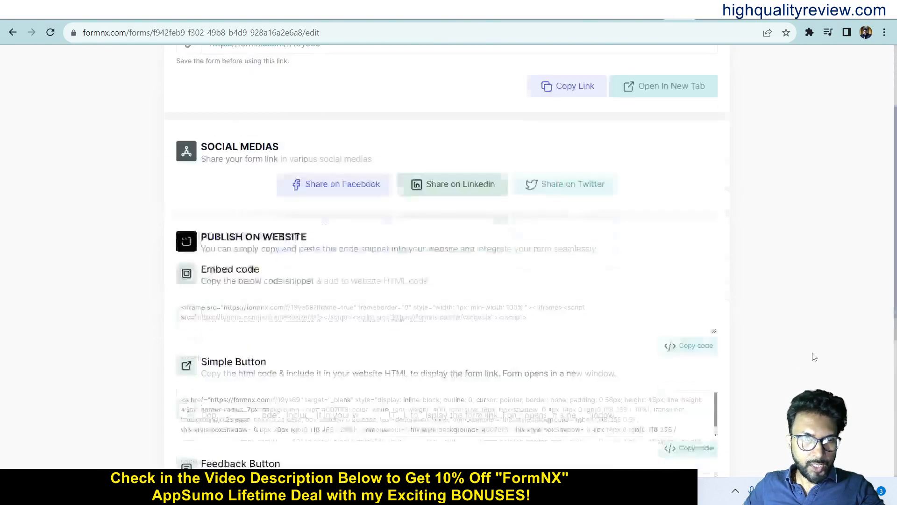
pyautogui.scroll(-3)
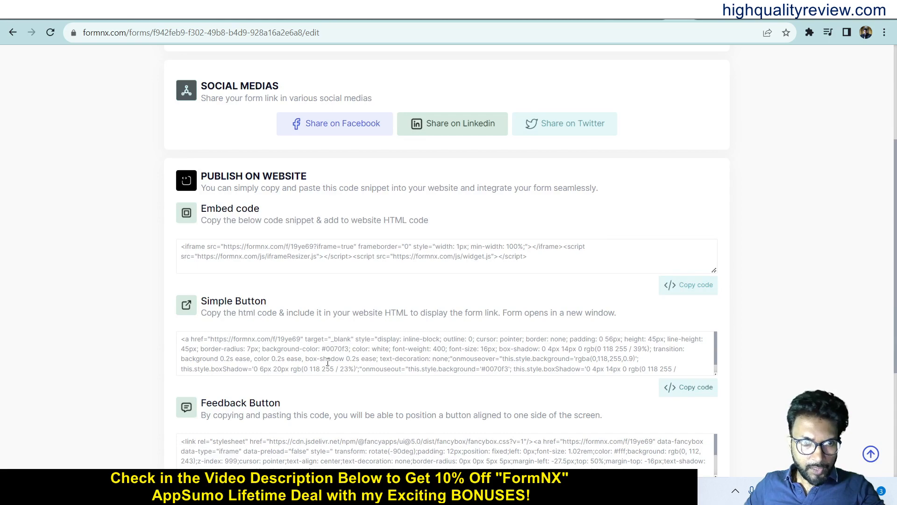
pyautogui.scroll(-3)
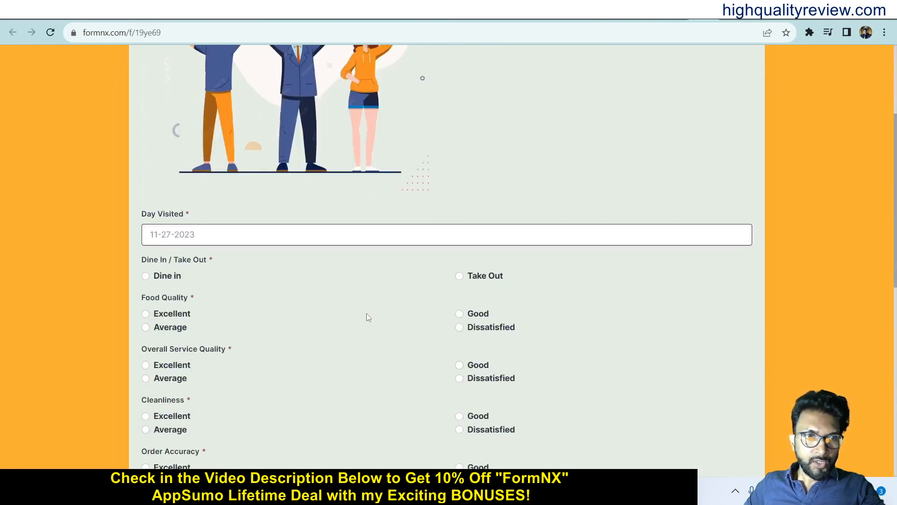
# Answer Dine in, Order Accuracy Excellent, Speed of Service Good and Value Average.
pyautogui.click(447, 233)
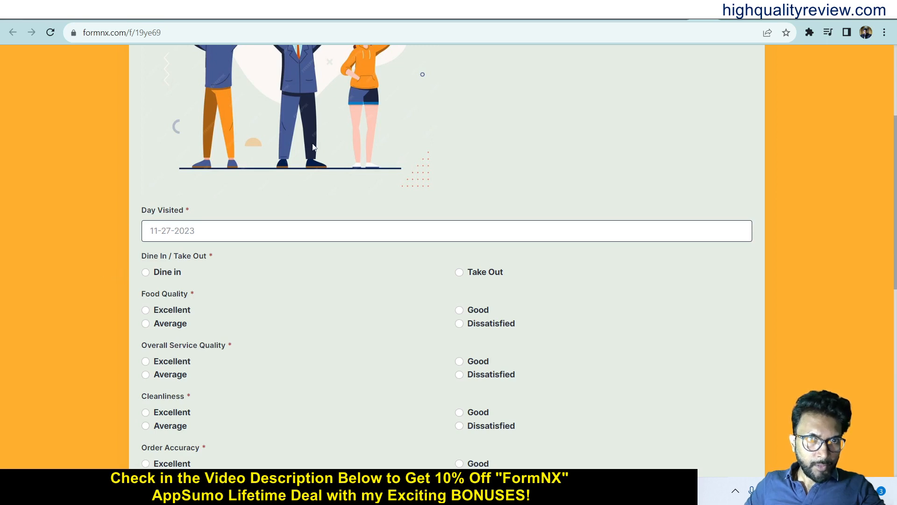
pyautogui.moveTo(484, 279)
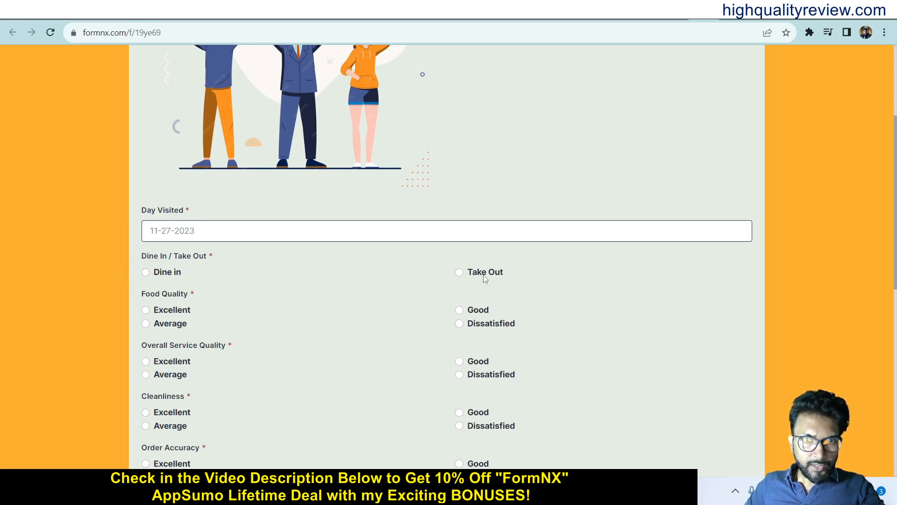
pyautogui.click(146, 271)
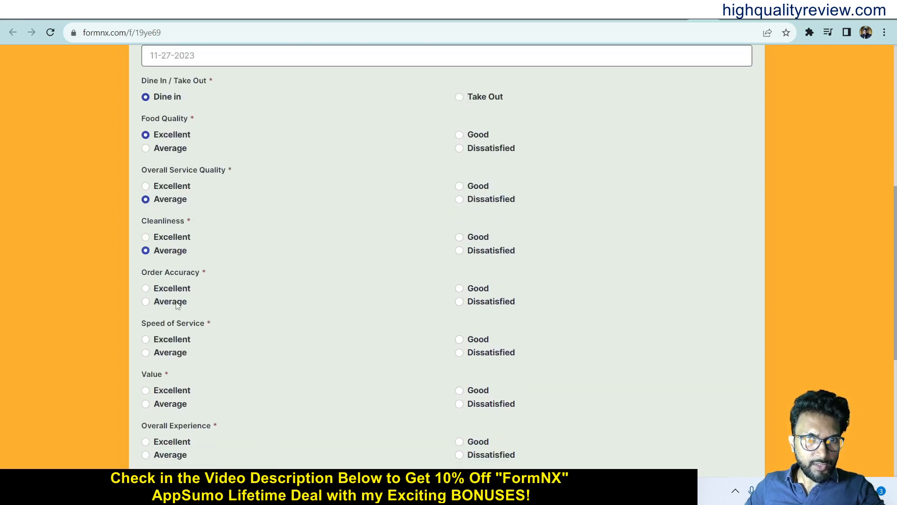
pyautogui.click(459, 301)
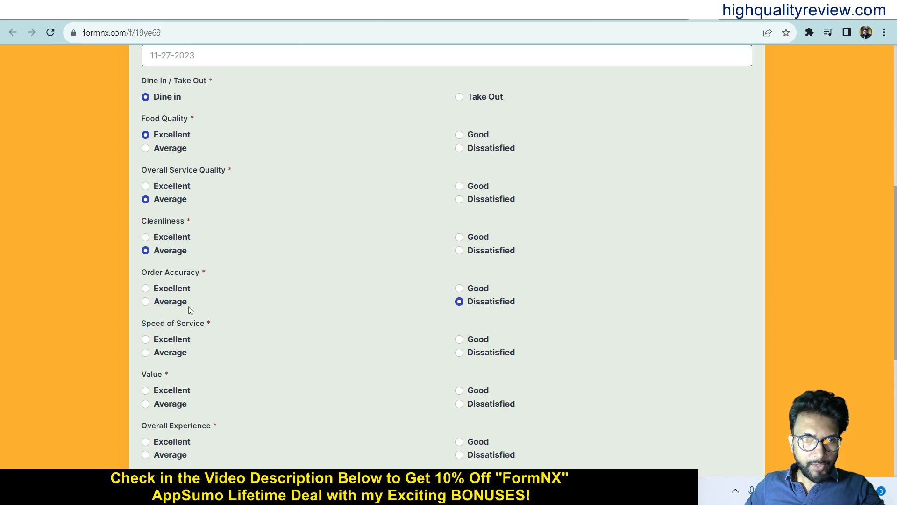
pyautogui.click(146, 301)
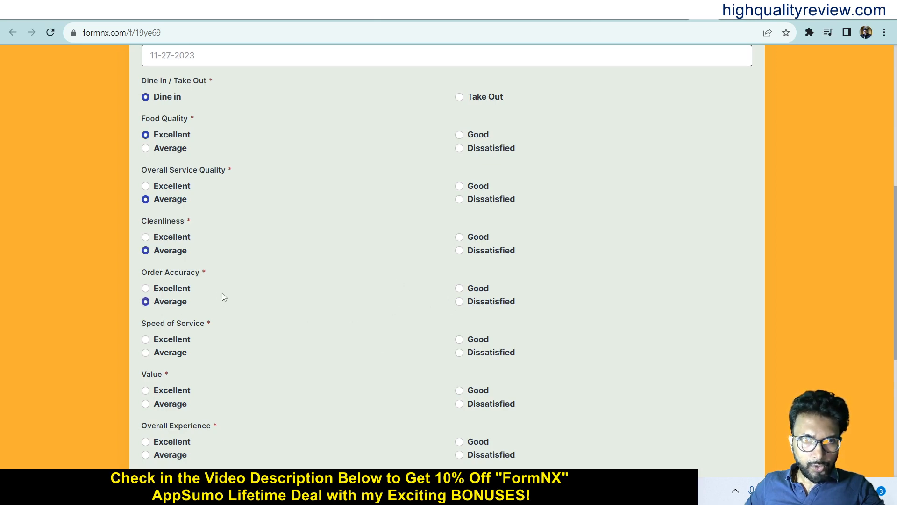
pyautogui.click(146, 288)
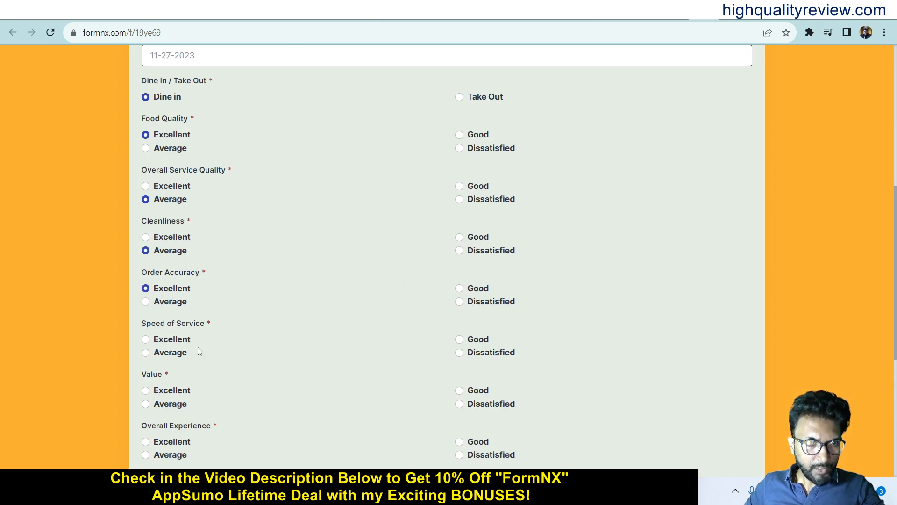
pyautogui.scroll(-3)
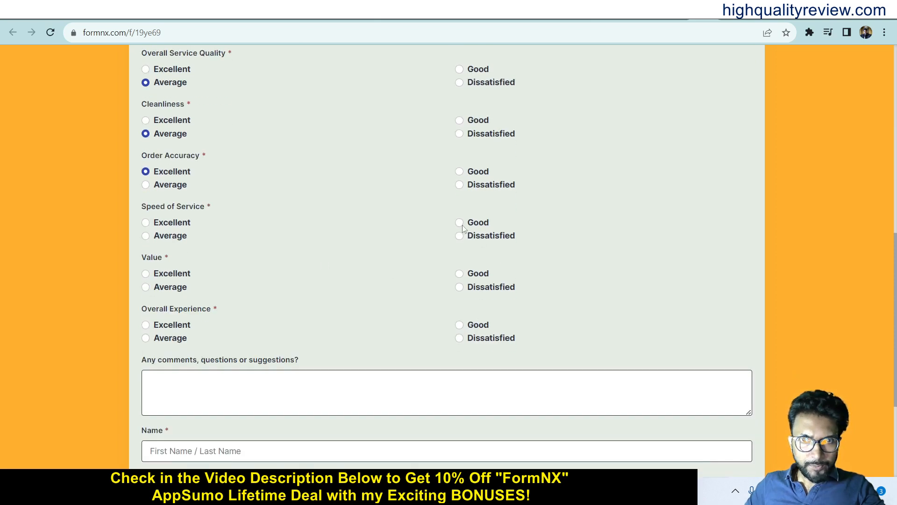
pyautogui.click(458, 222)
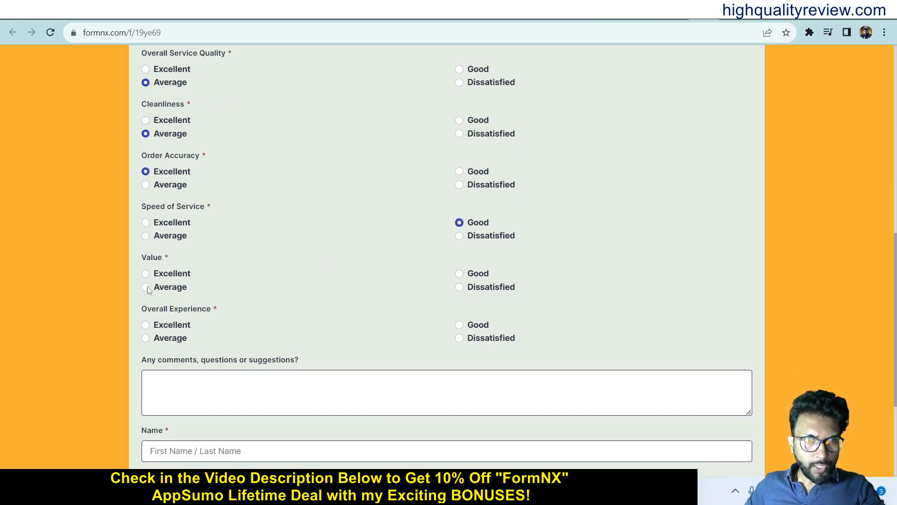
pyautogui.click(146, 287)
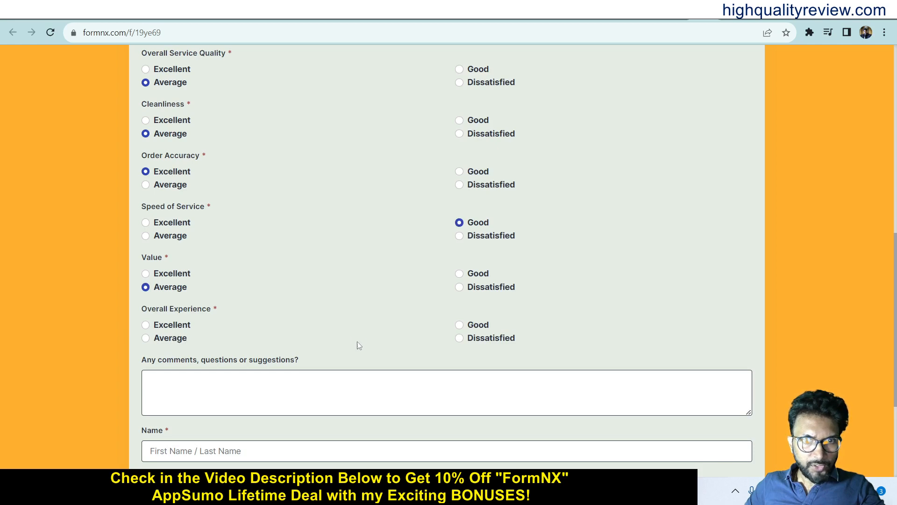
# Enter the name 'Nila', submit the review and return to the form editor.
pyautogui.scroll(-3)
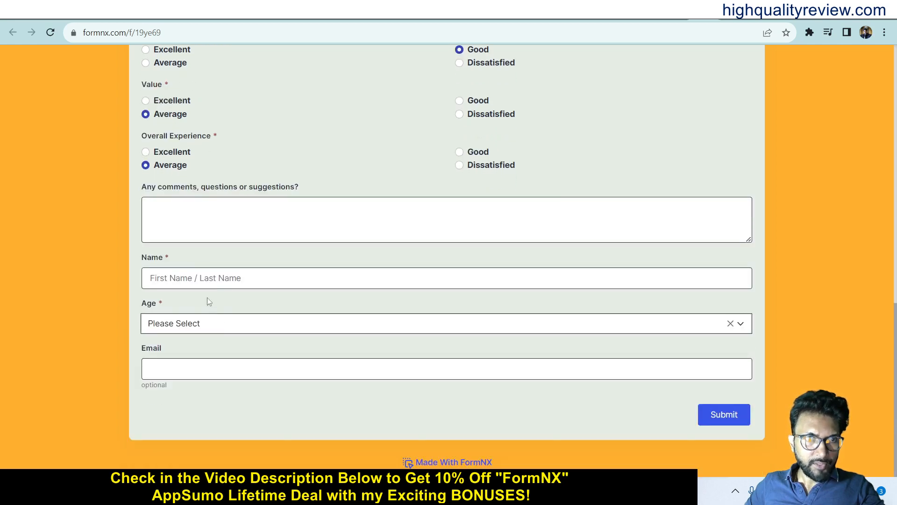
pyautogui.click(447, 279)
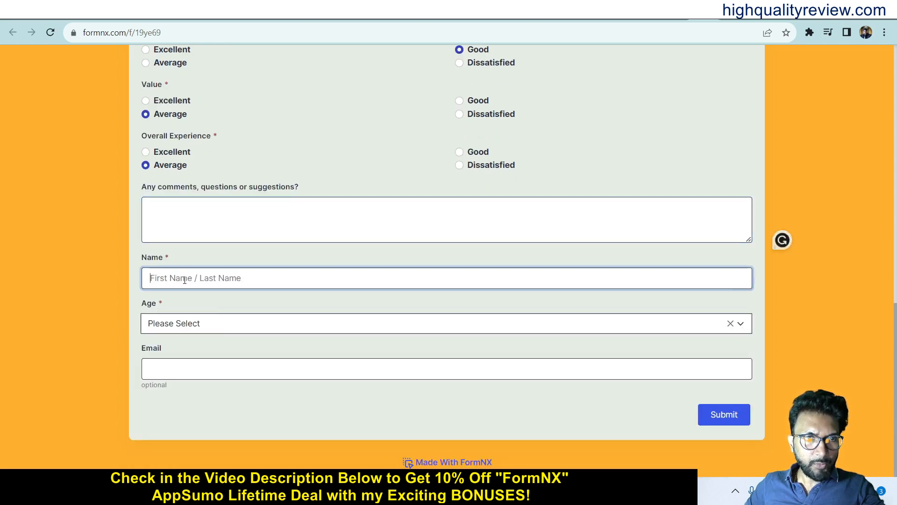
pyautogui.write('Niladri')
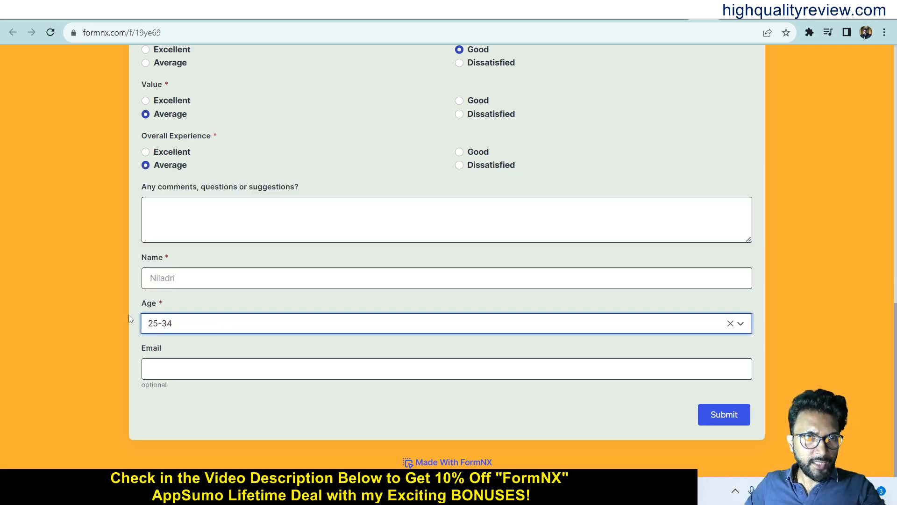
pyautogui.click(447, 369)
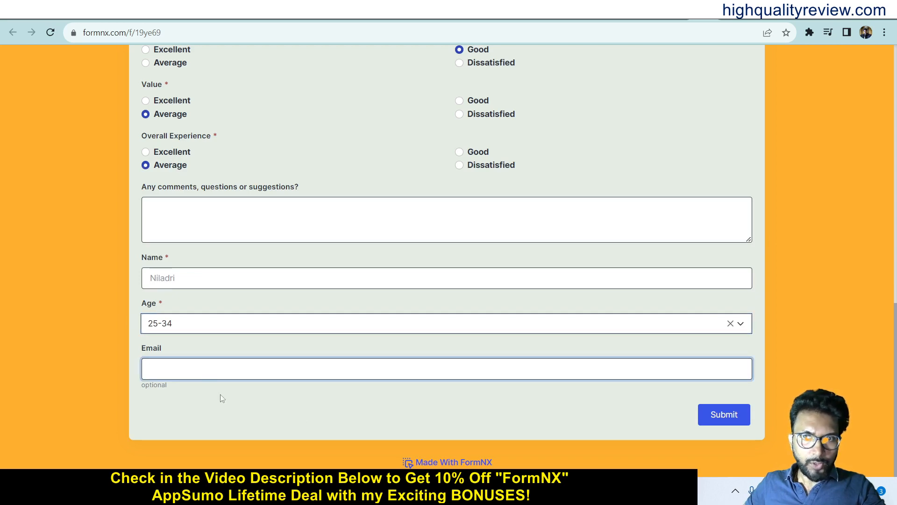
pyautogui.click(723, 414)
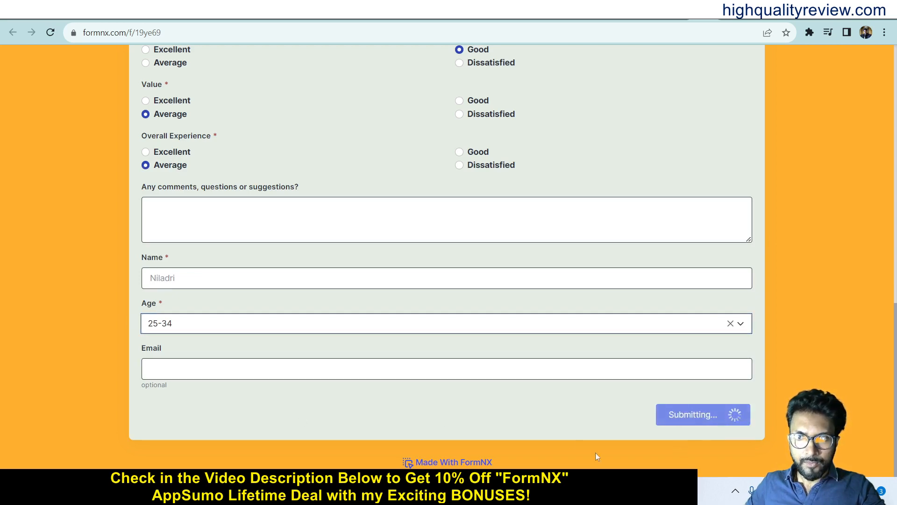
pyautogui.click(701, 414)
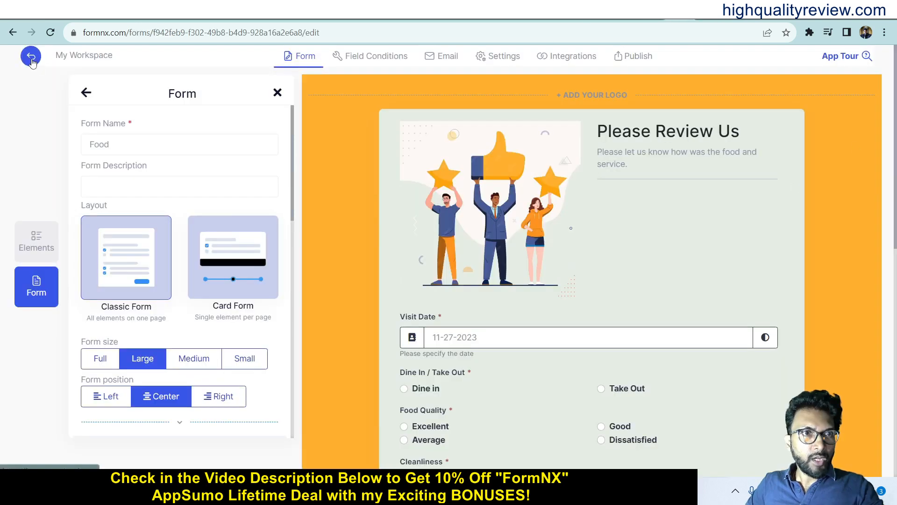
# Return to My Workspace and open View Submissions on the Food form card.
pyautogui.click(30, 55)
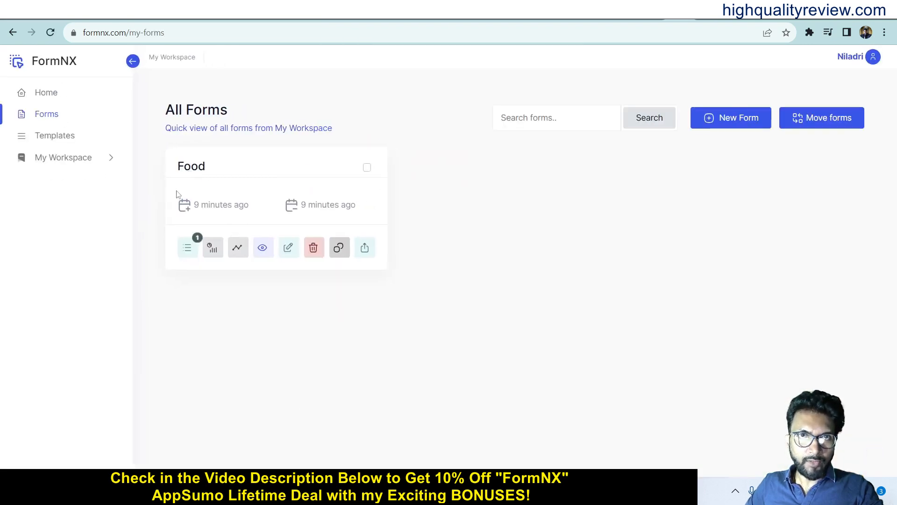
pyautogui.moveTo(187, 246)
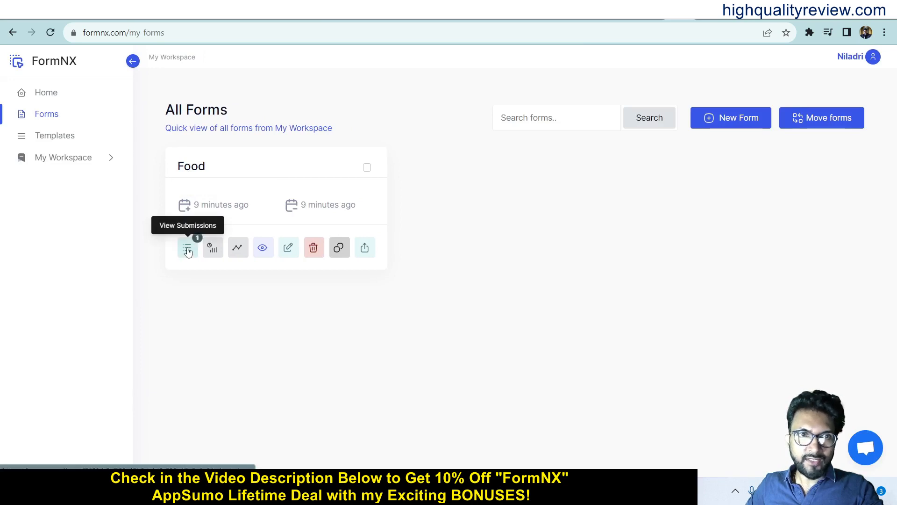
pyautogui.click(188, 247)
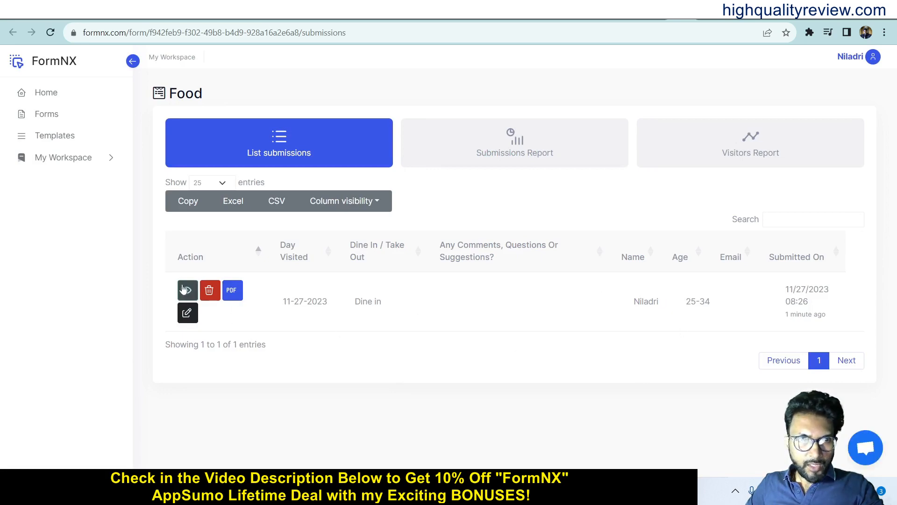
# View the test entry's full answer details, then go back to the All Forms list.
pyautogui.click(187, 289)
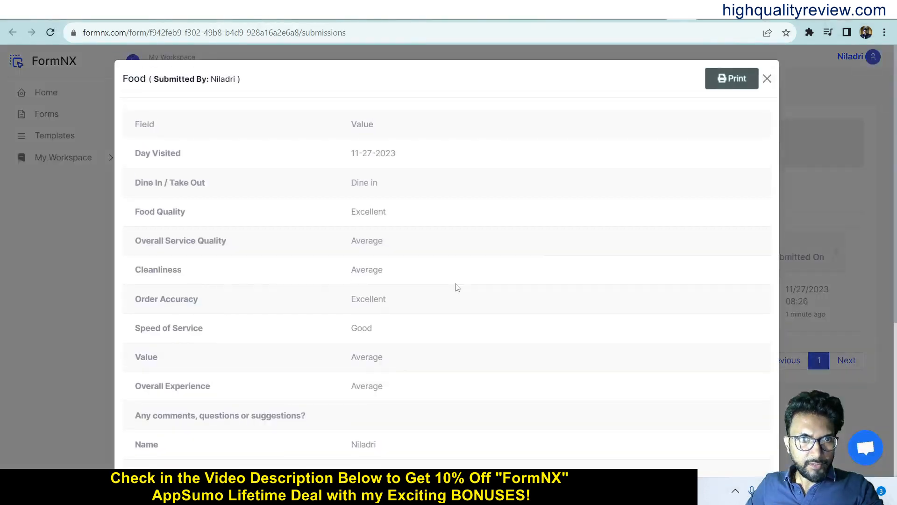
pyautogui.doubleClick(161, 78)
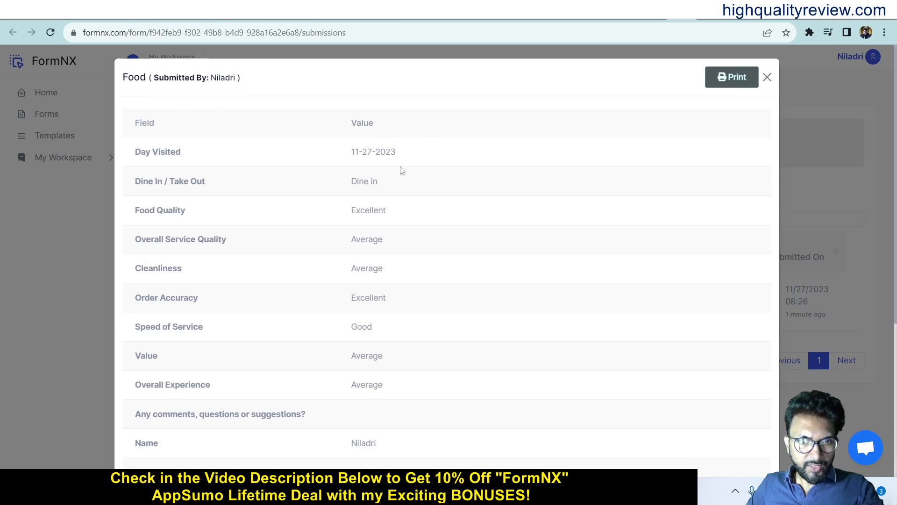
pyautogui.scroll(-3)
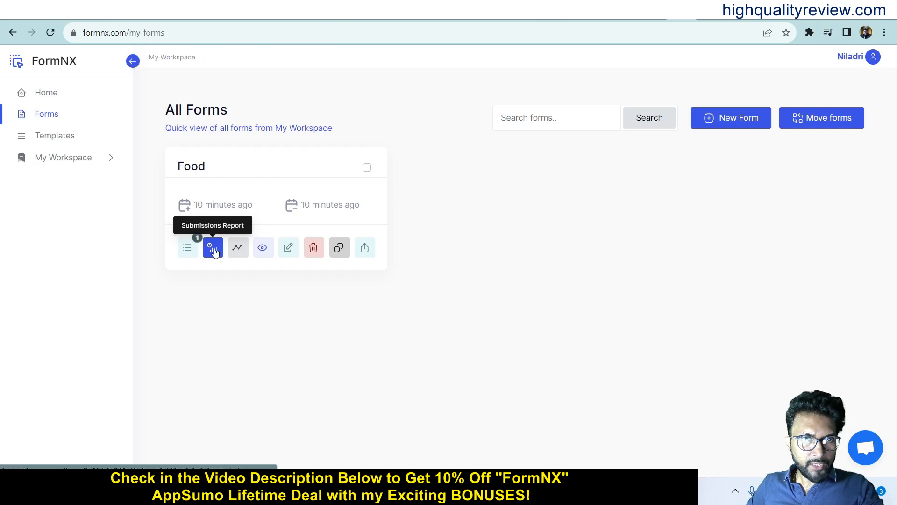
pyautogui.moveTo(237, 247)
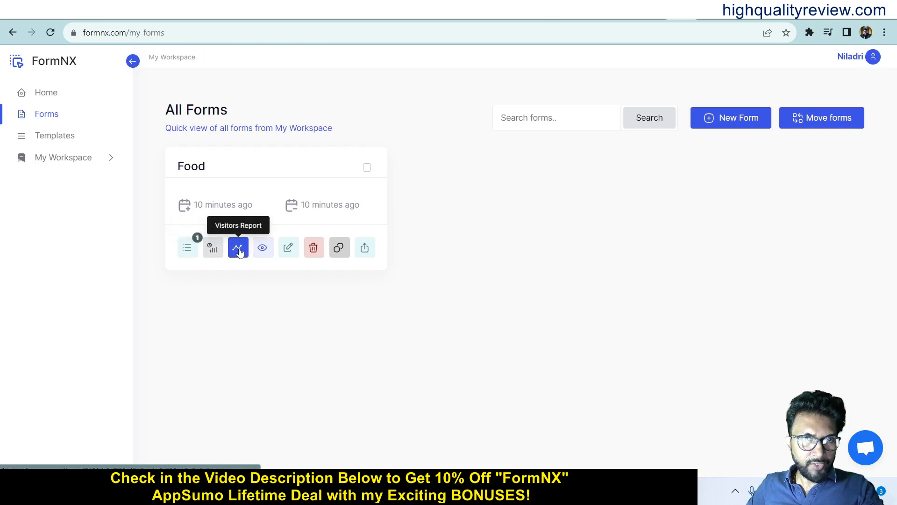
pyautogui.moveTo(263, 247)
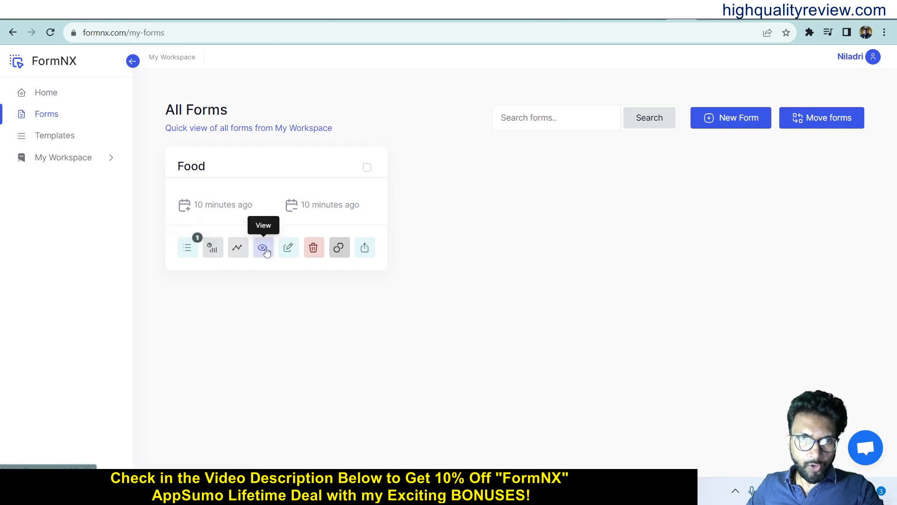
pyautogui.moveTo(289, 246)
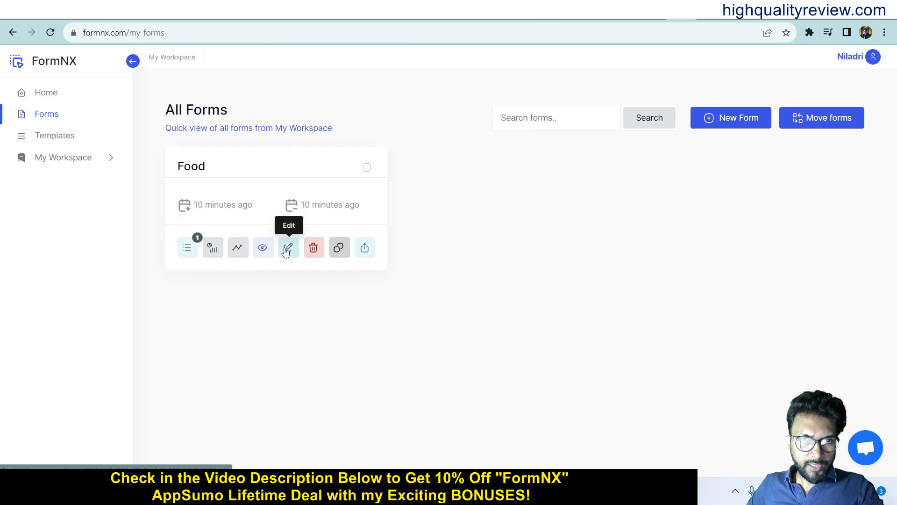